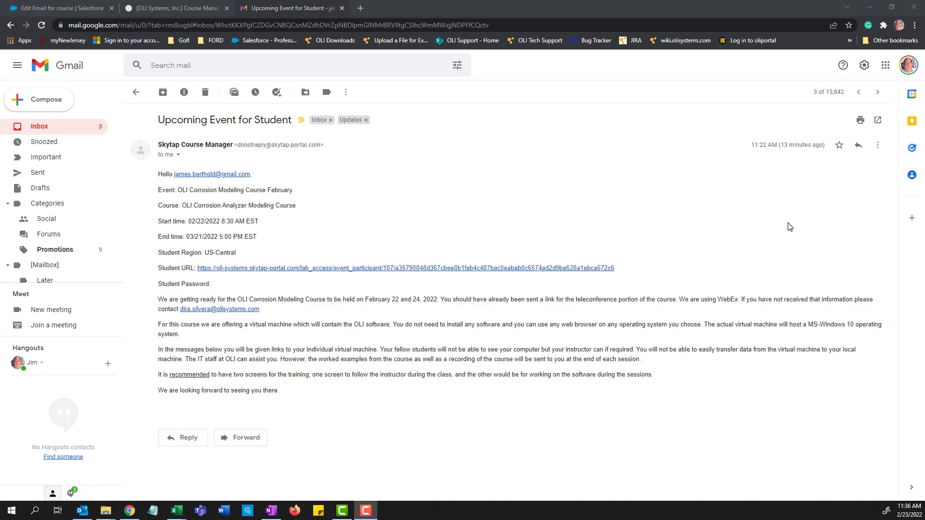
mouse_move(761, 230)
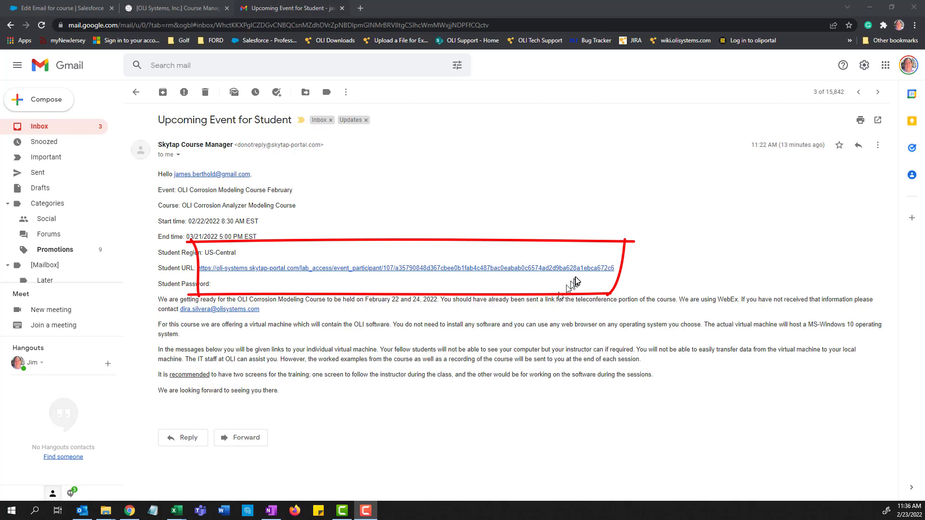
mouse_move(582, 277)
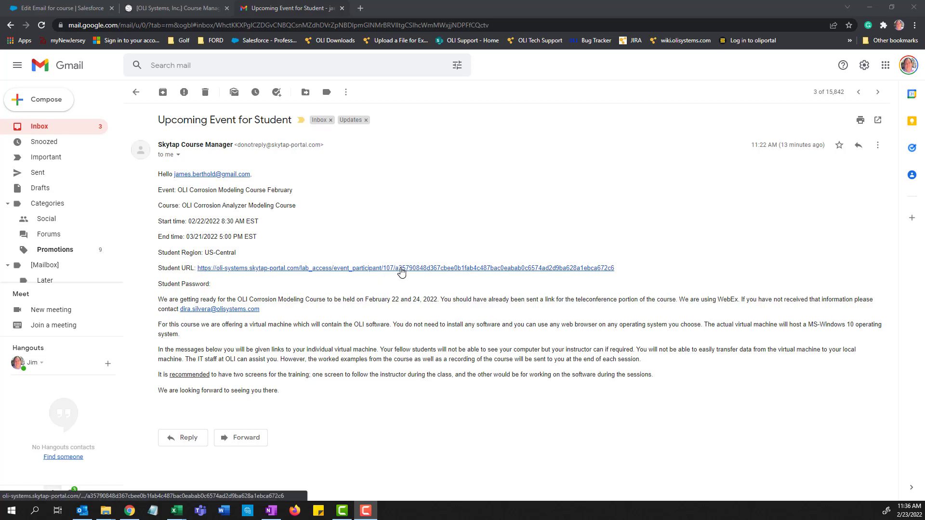
mouse_move(401, 271)
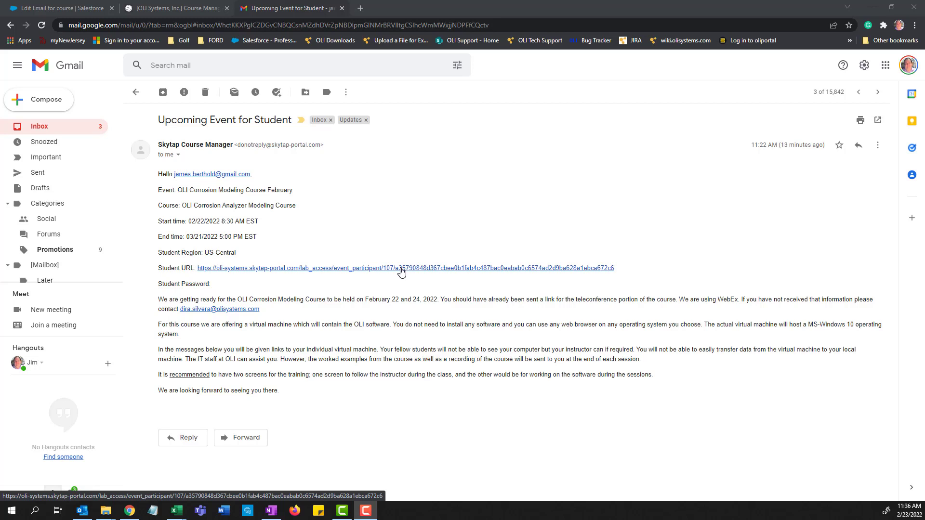
Follow the Student URL to reach the OLI Corrosion Analyzer course page with its suspended Student Desktop
left_click(402, 268)
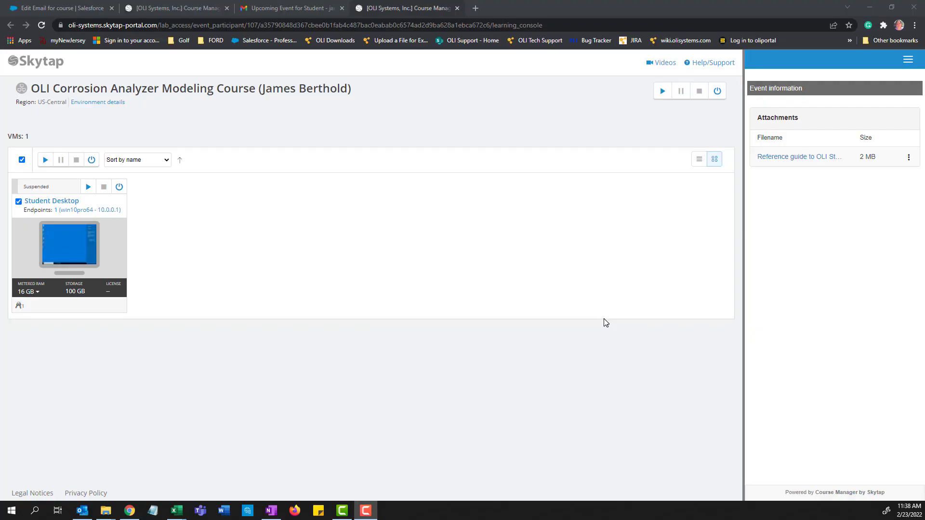
mouse_move(435, 229)
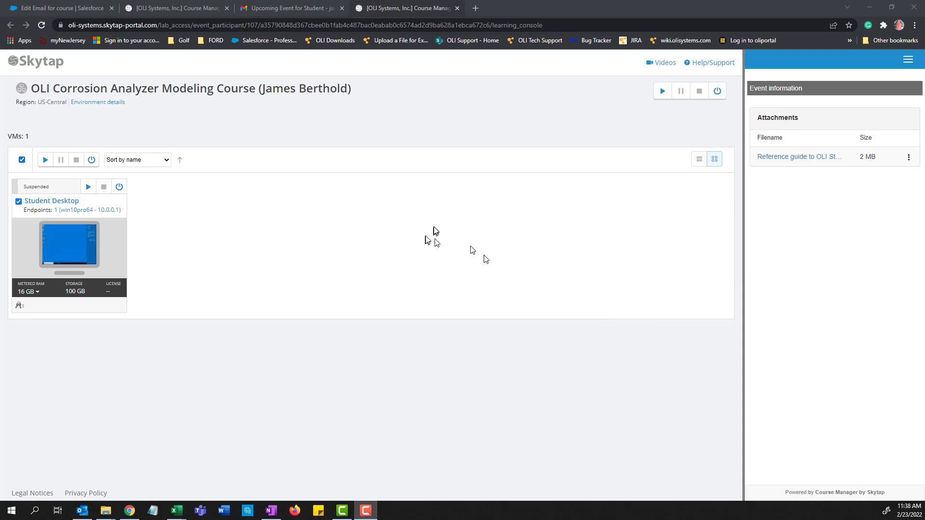
mouse_move(413, 218)
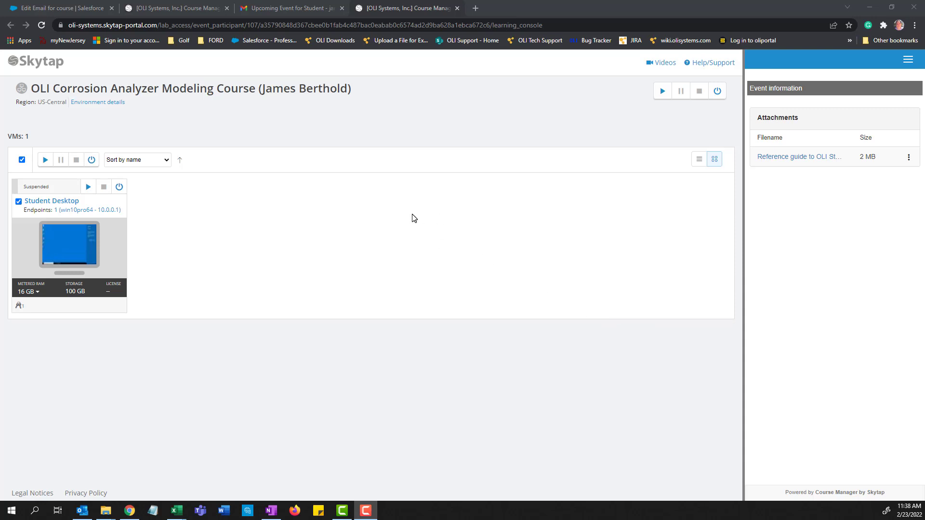
mouse_move(164, 252)
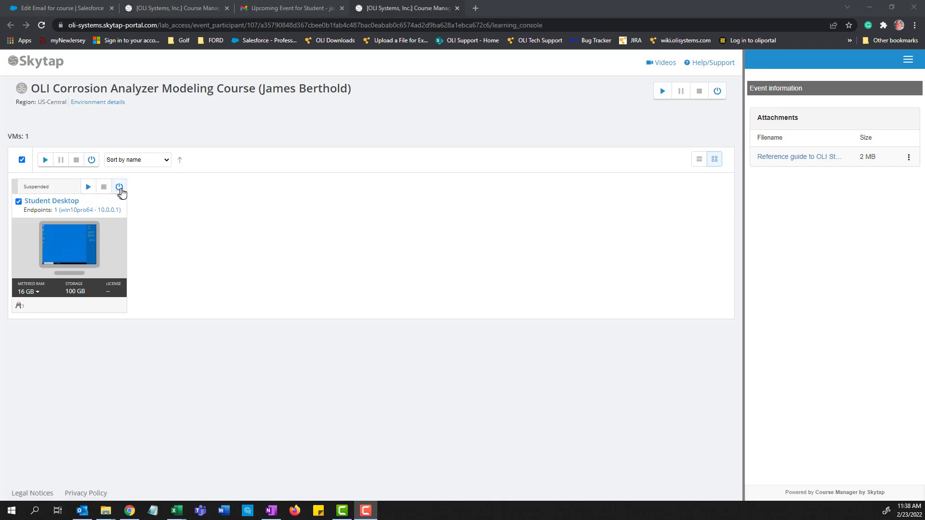
mouse_move(119, 216)
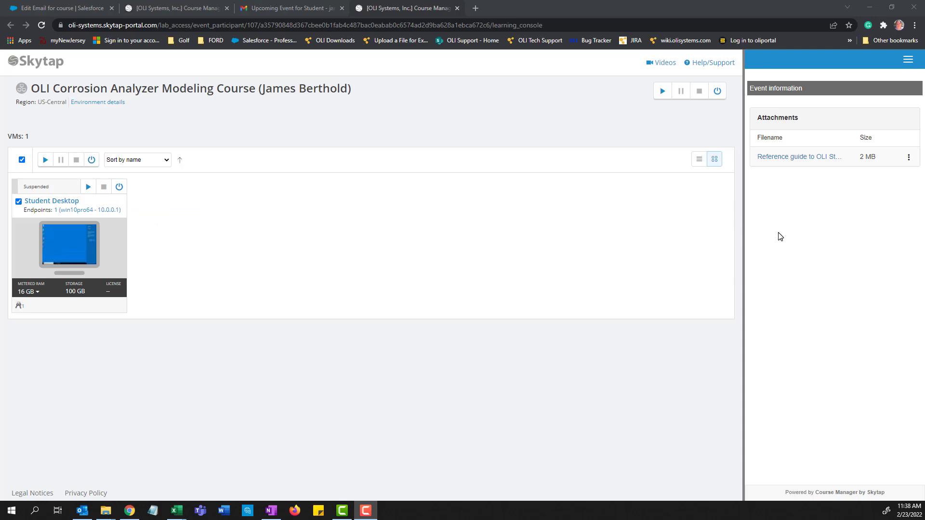
mouse_move(829, 145)
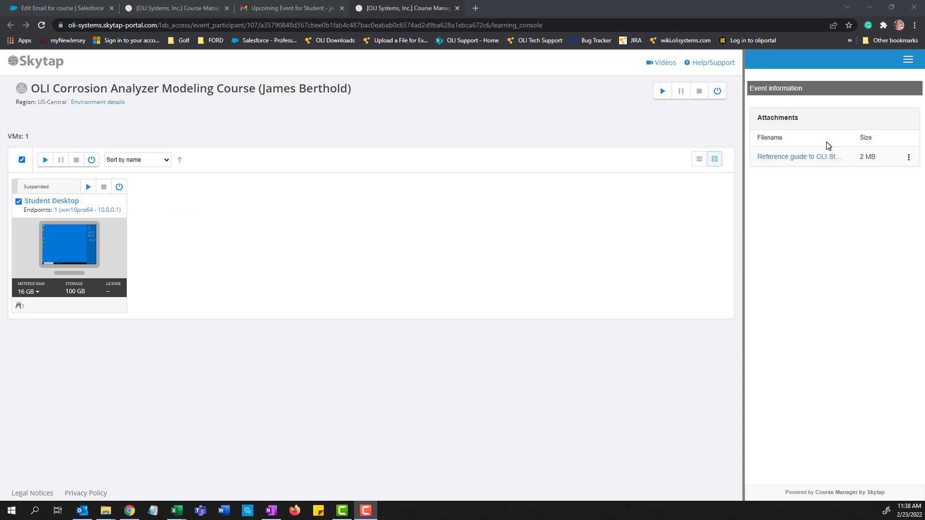
mouse_move(850, 251)
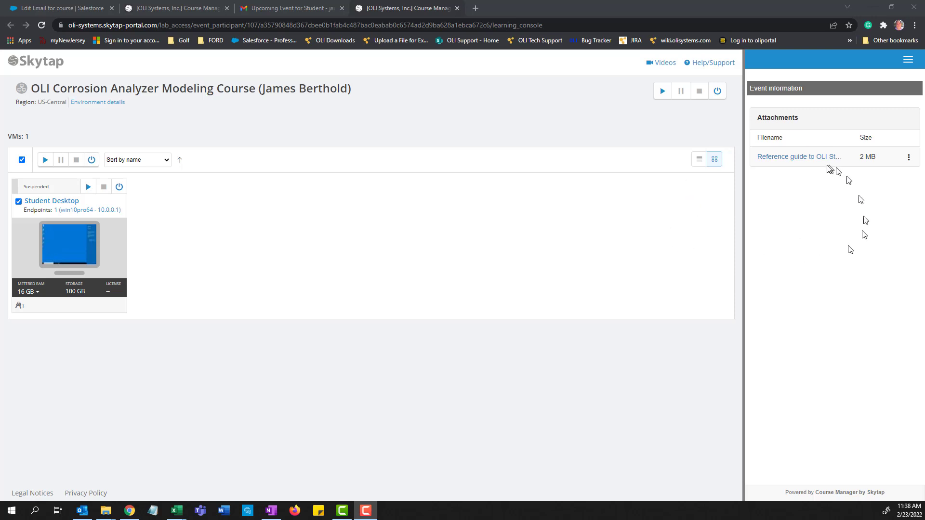
mouse_move(656, 193)
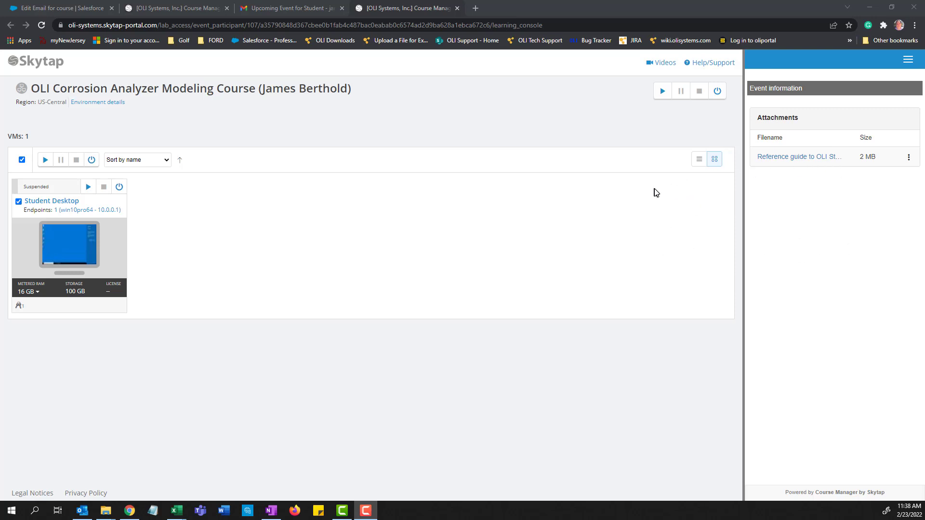
mouse_move(673, 250)
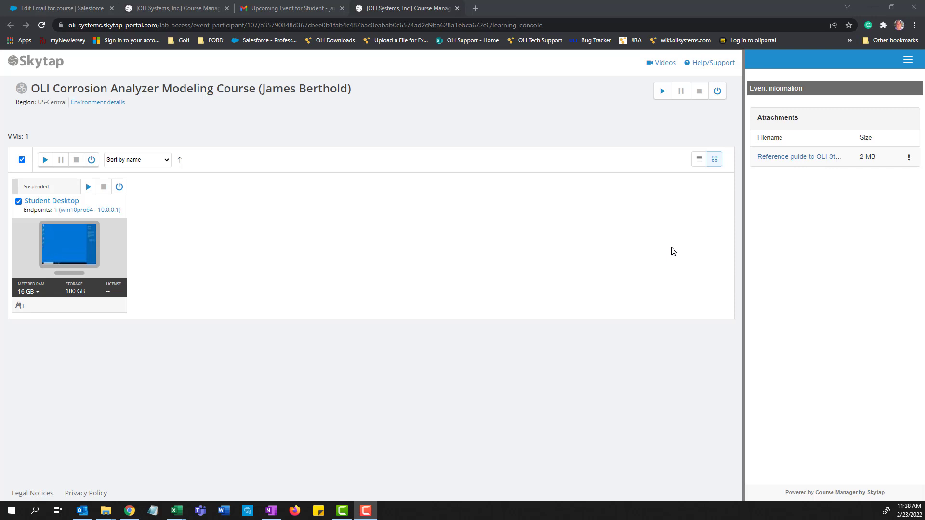
mouse_move(684, 240)
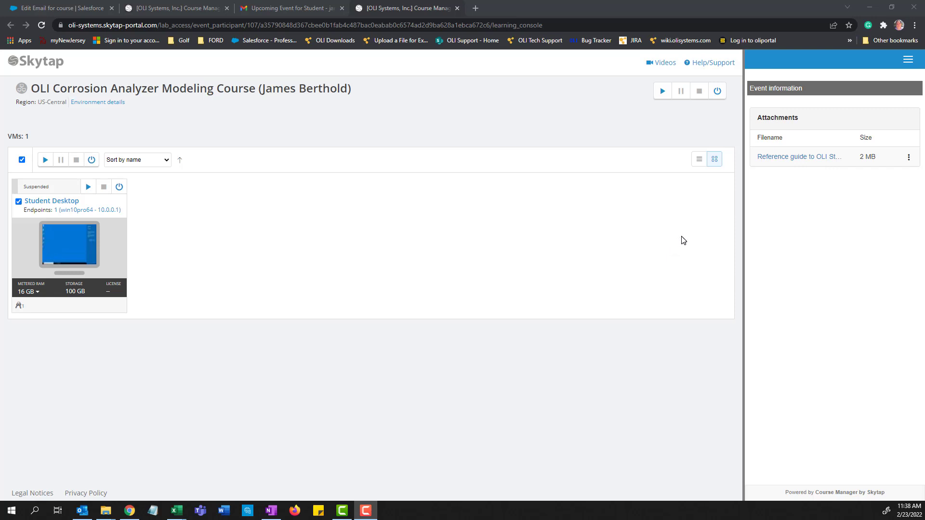
mouse_move(885, 85)
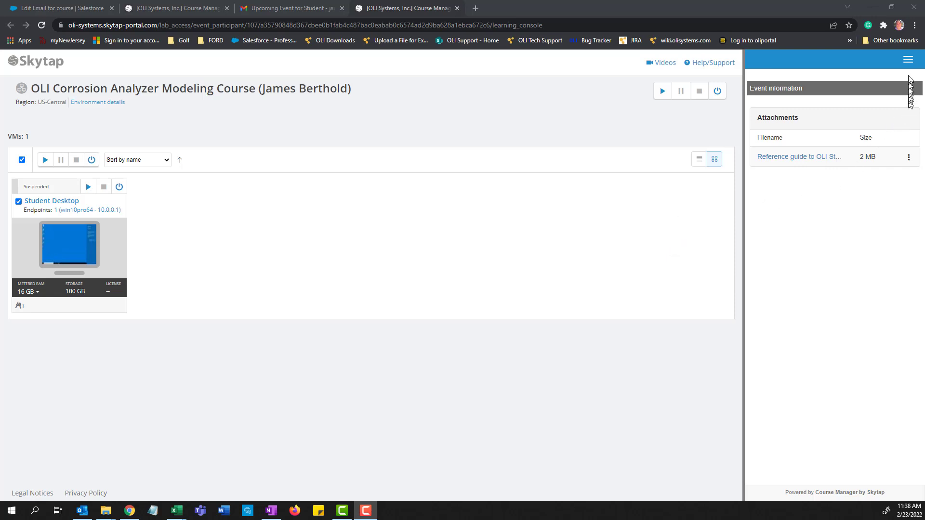
left_click(906, 60)
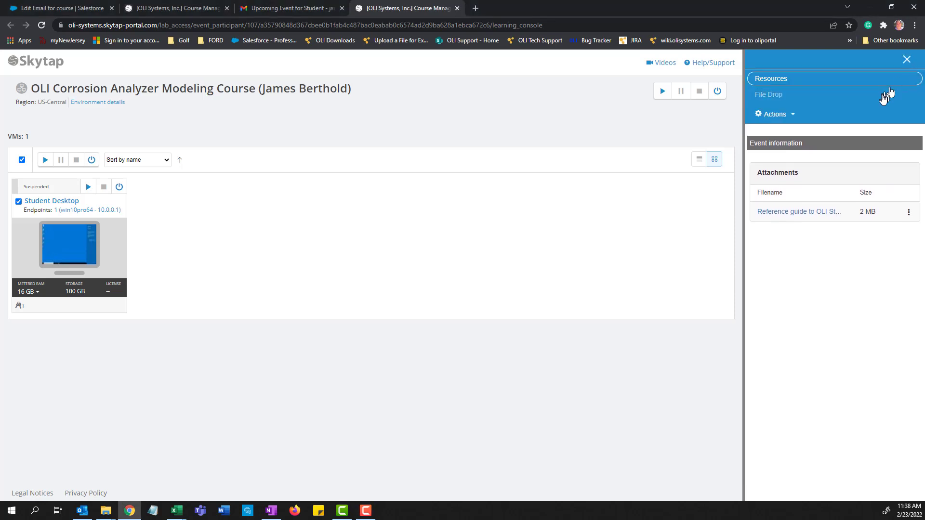
left_click(775, 114)
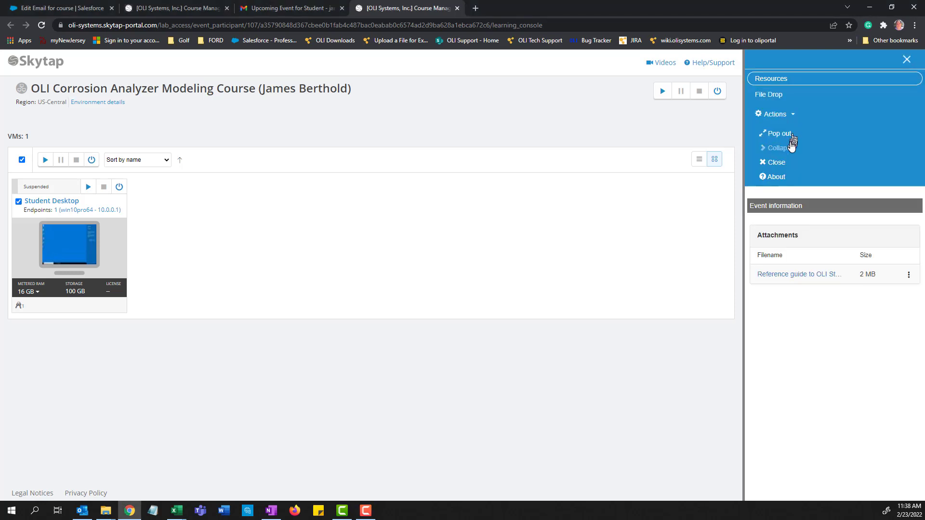
mouse_move(787, 137)
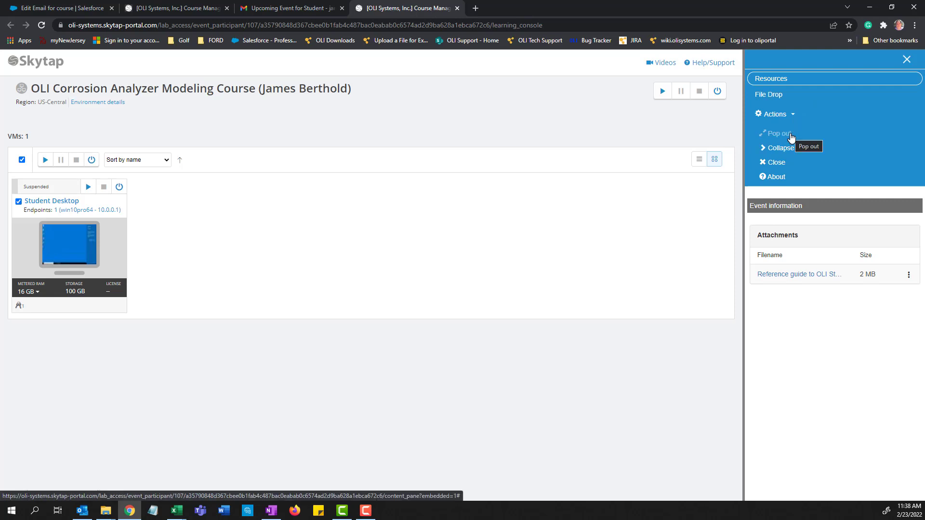
mouse_move(789, 150)
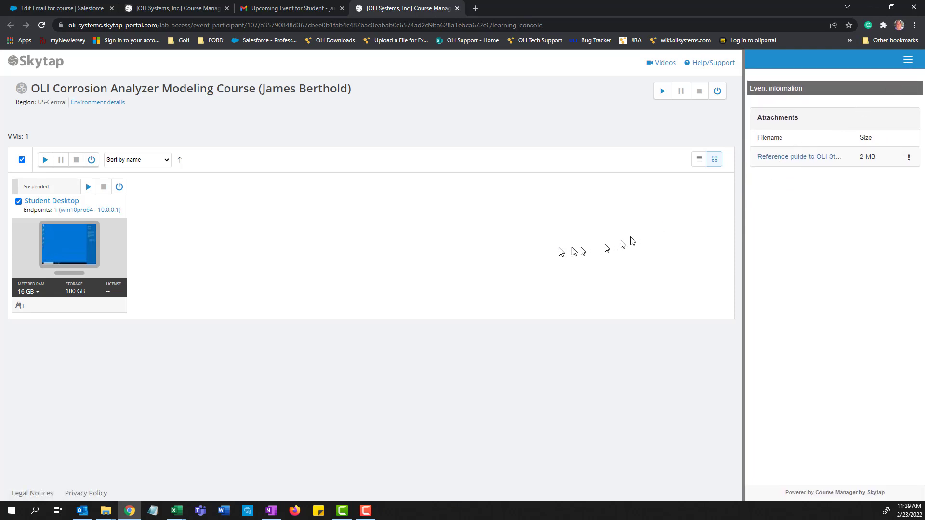
mouse_move(158, 231)
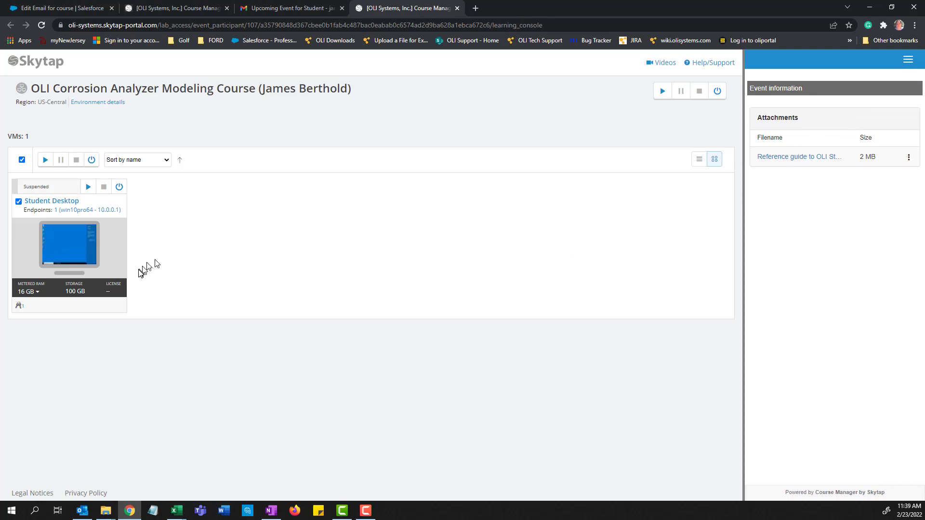
mouse_move(82, 249)
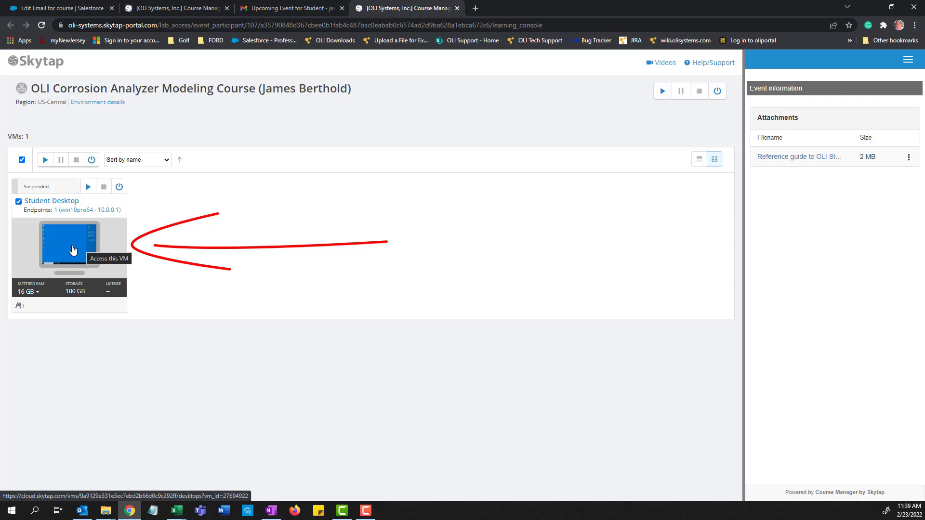
Enter the Student Desktop console and run the suspended VM until Windows loads
left_click(71, 248)
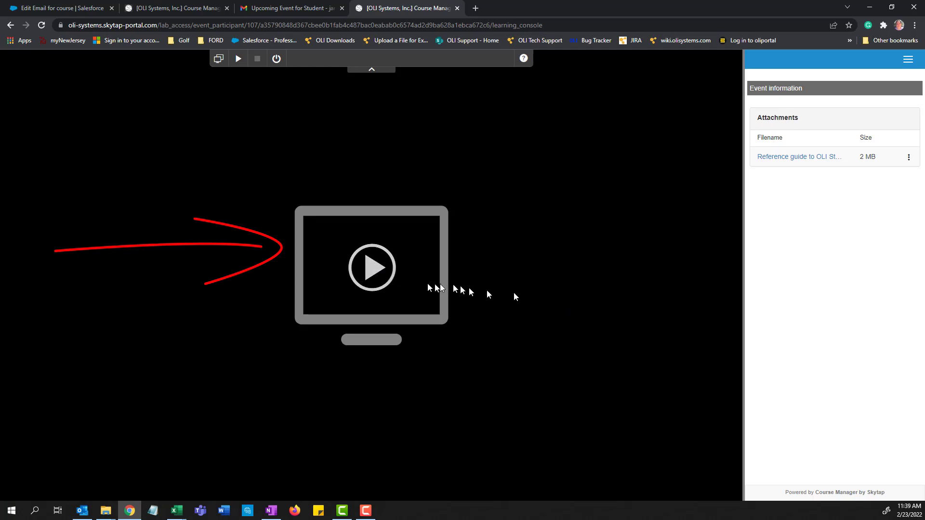
left_click(370, 267)
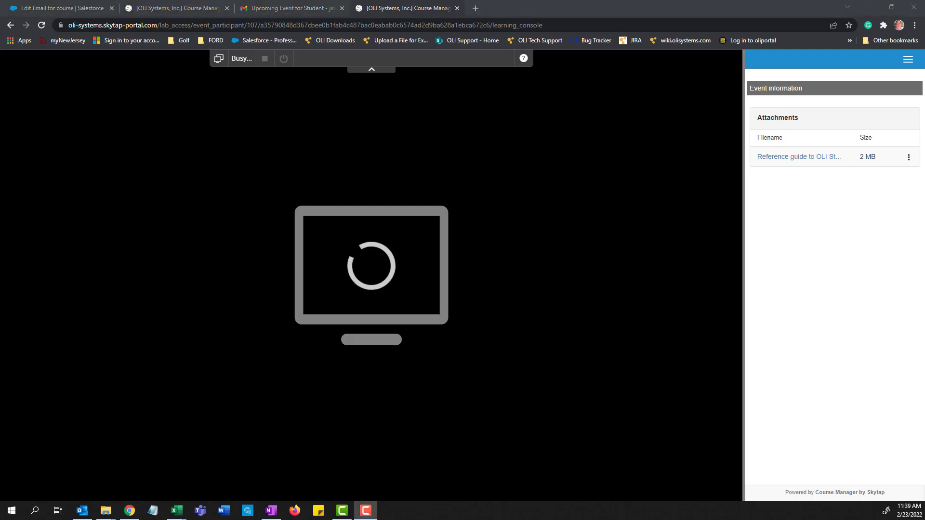
mouse_move(576, 320)
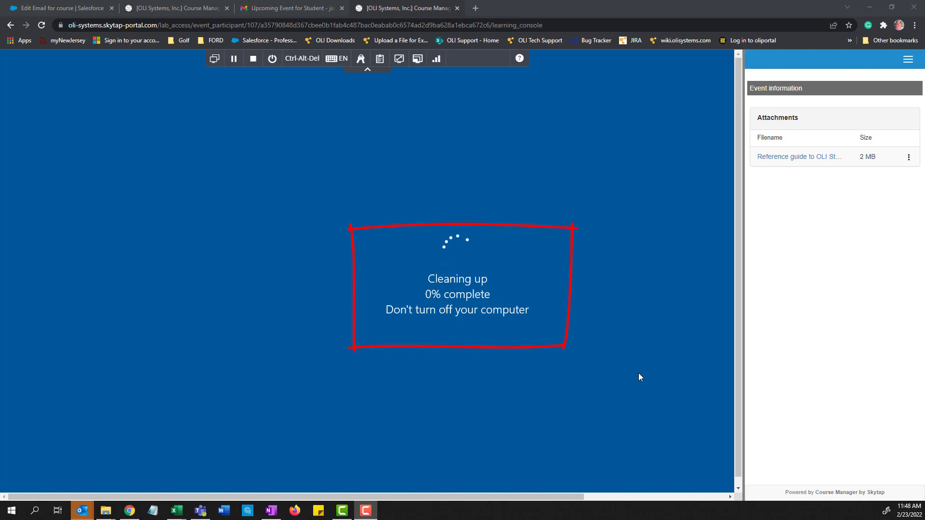
mouse_move(667, 330)
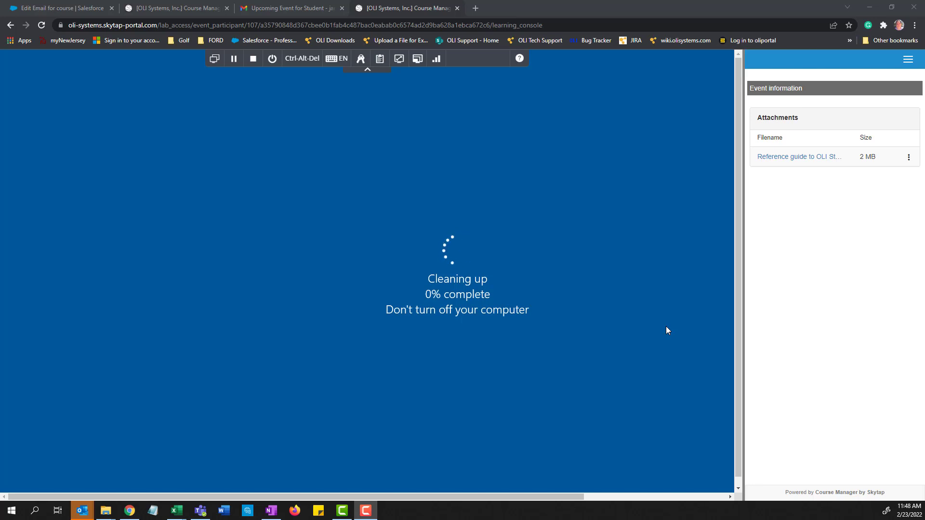
mouse_move(640, 237)
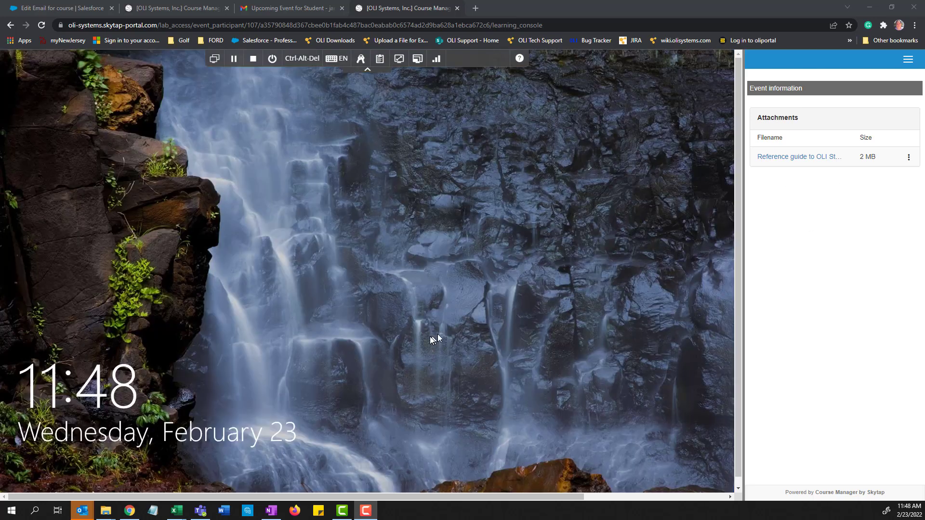
mouse_move(432, 341)
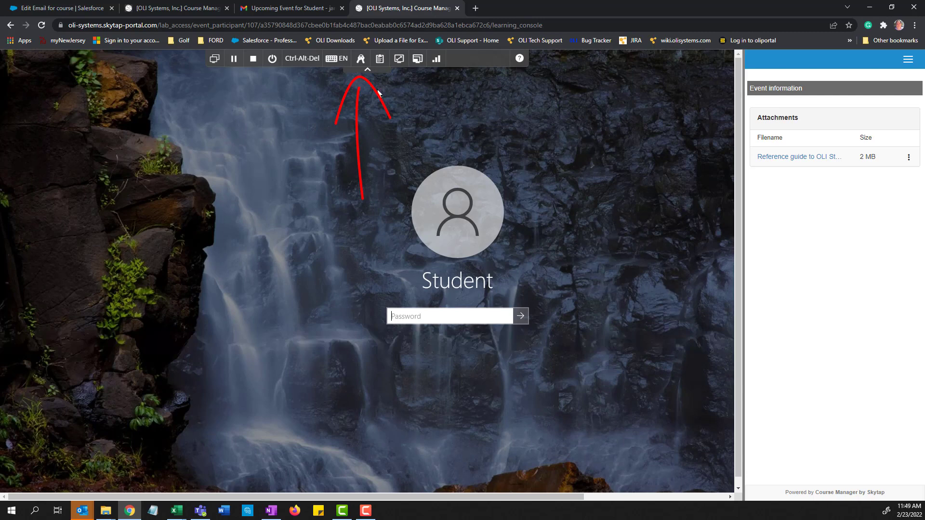
mouse_move(386, 89)
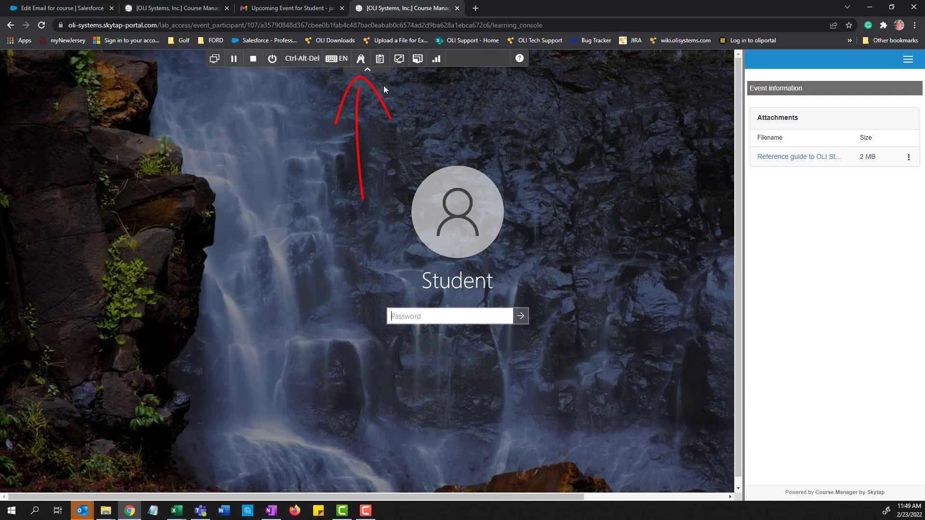
mouse_move(361, 60)
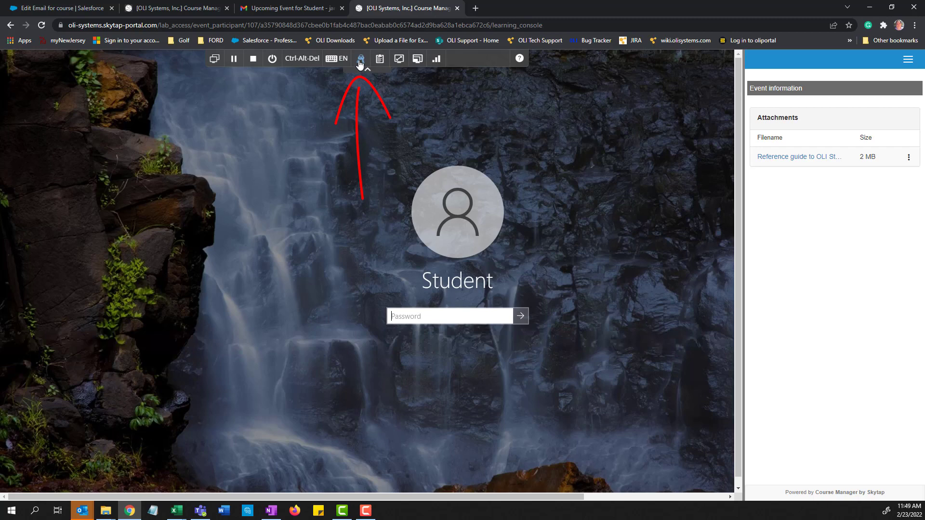
mouse_move(358, 58)
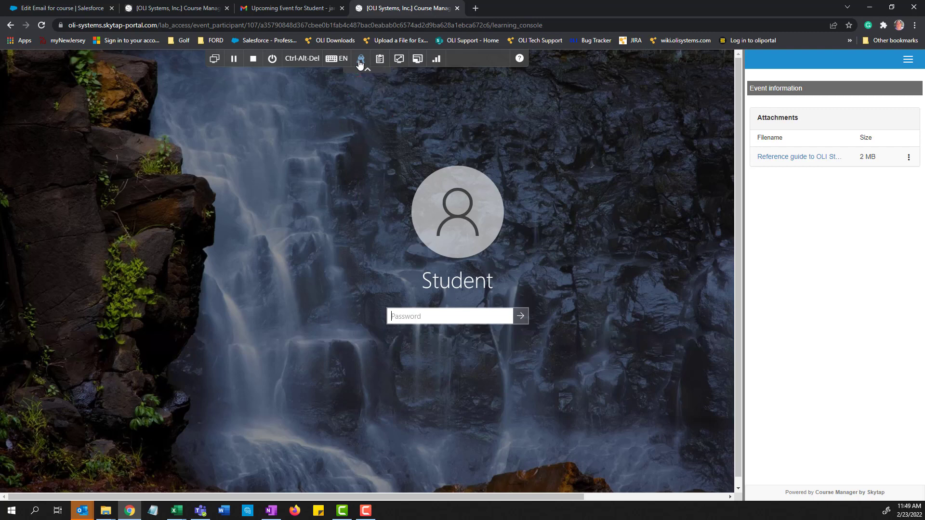
Sign in to the Student account by inserting the stored password, revealing it, and submitting
left_click(361, 58)
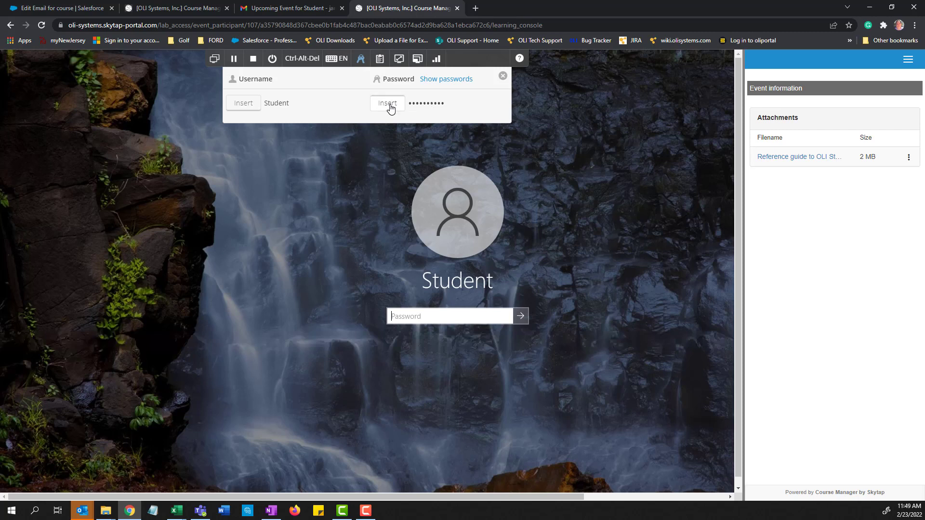
left_click(388, 103)
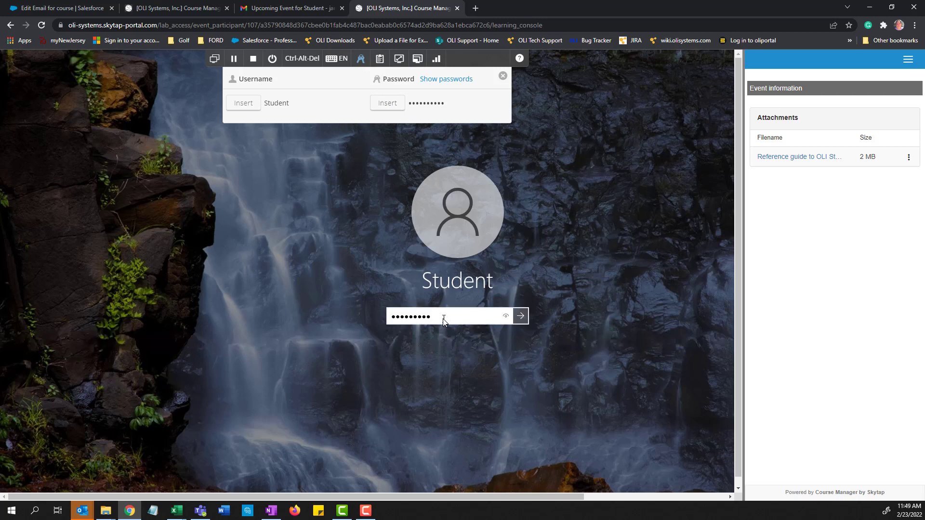
mouse_move(505, 316)
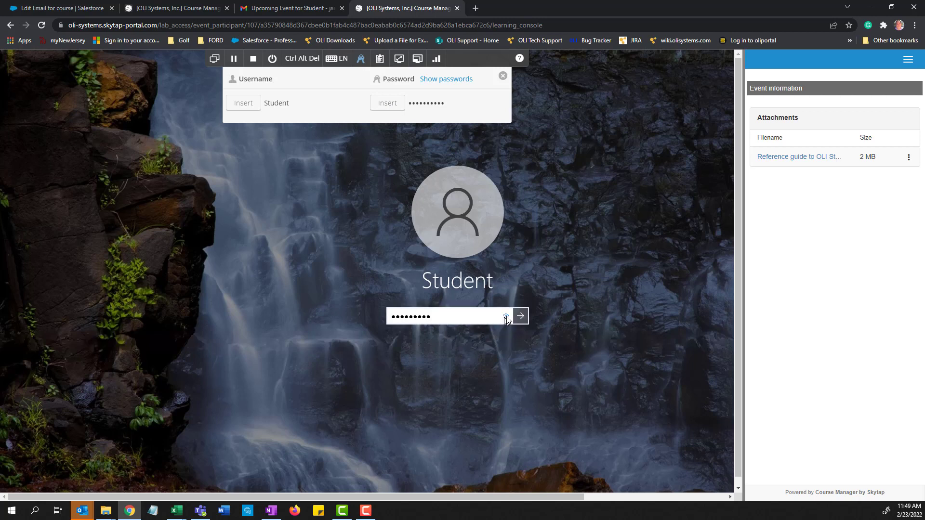
left_click(504, 316)
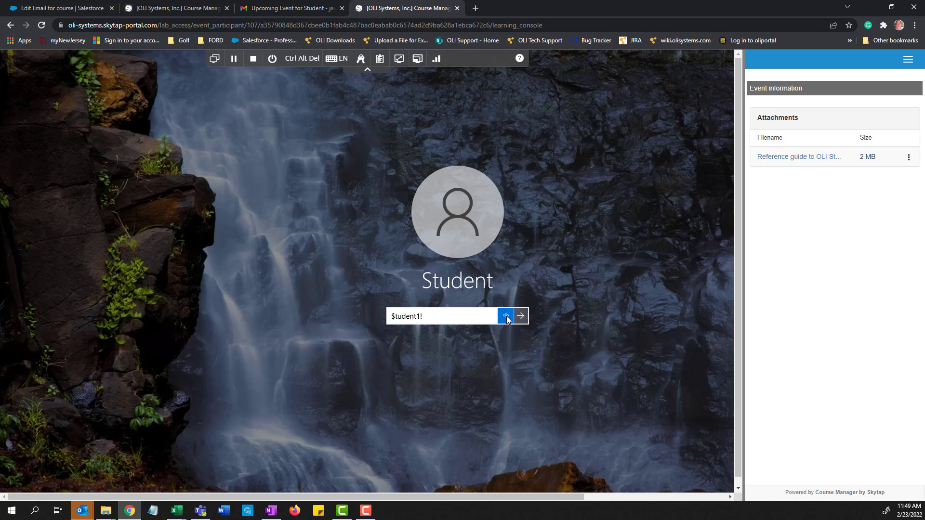
left_click(506, 316)
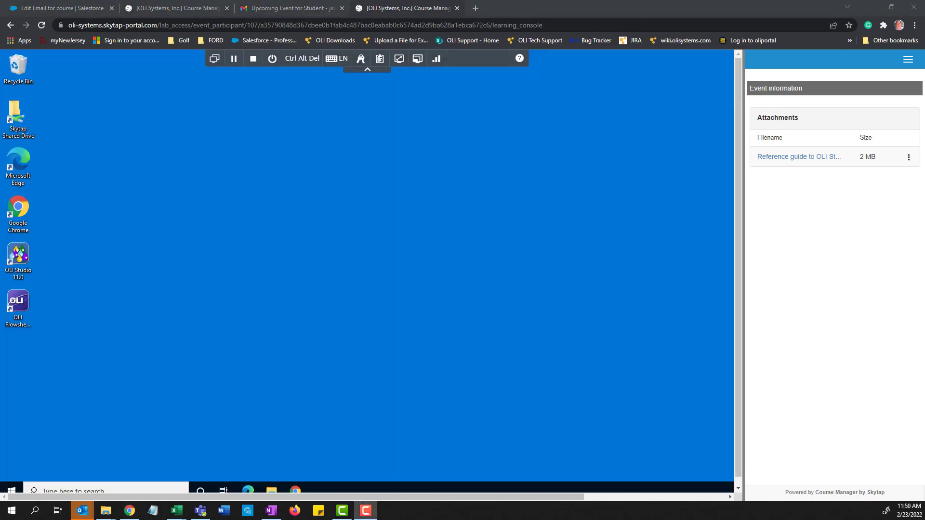
mouse_move(462, 247)
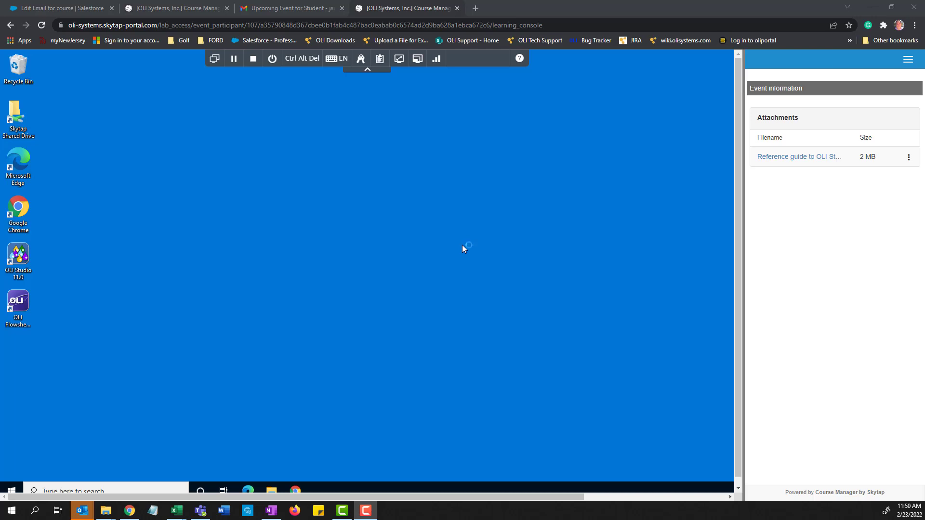
mouse_move(648, 235)
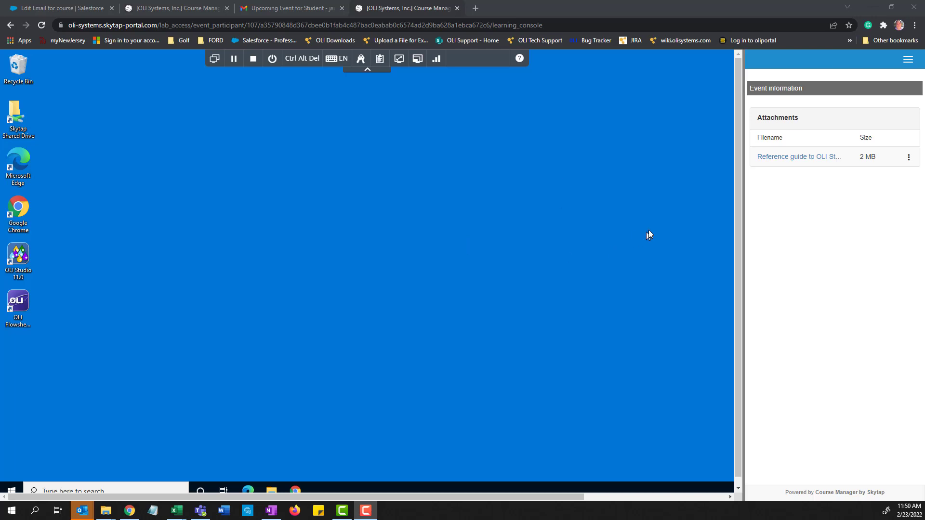
mouse_move(777, 159)
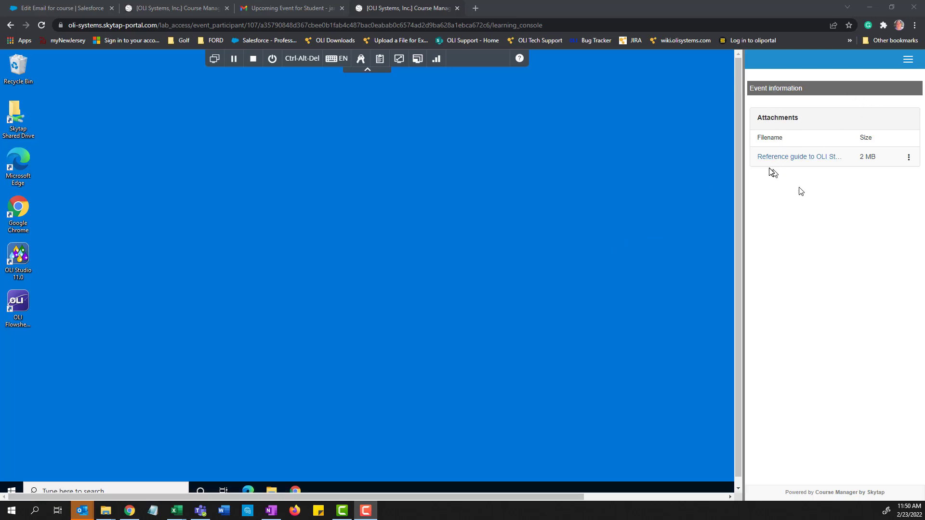
left_click(909, 156)
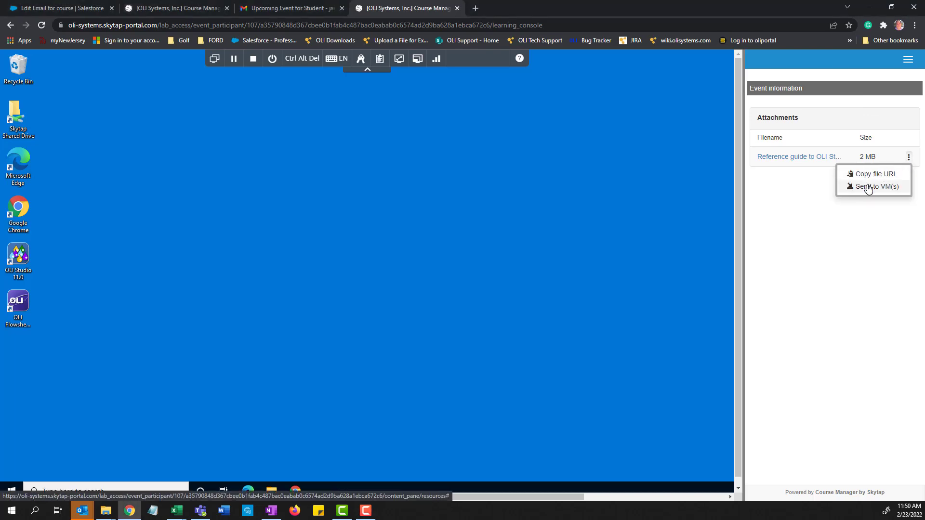
mouse_move(852, 173)
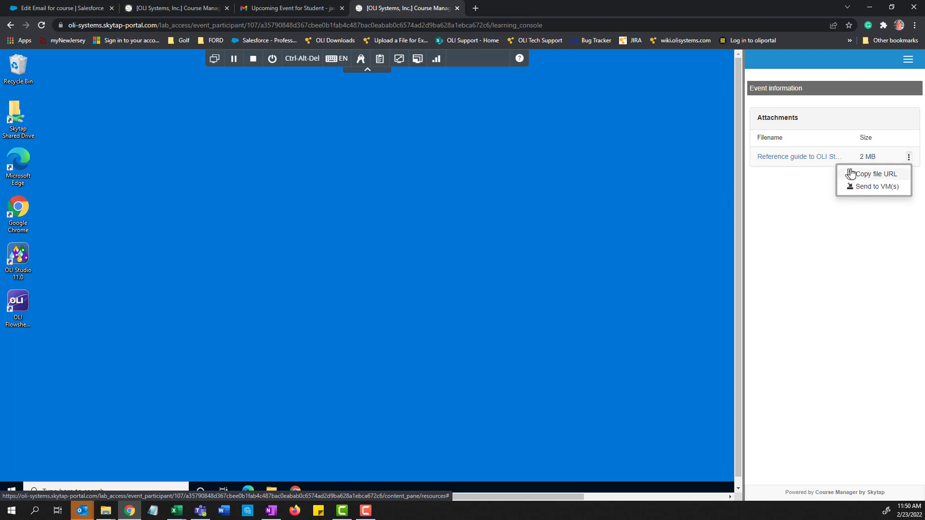
mouse_move(867, 177)
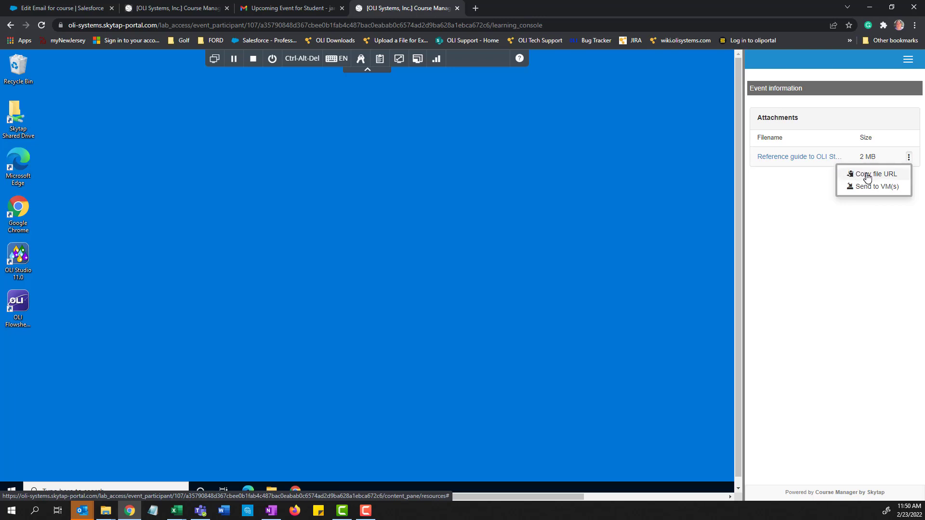
left_click(875, 187)
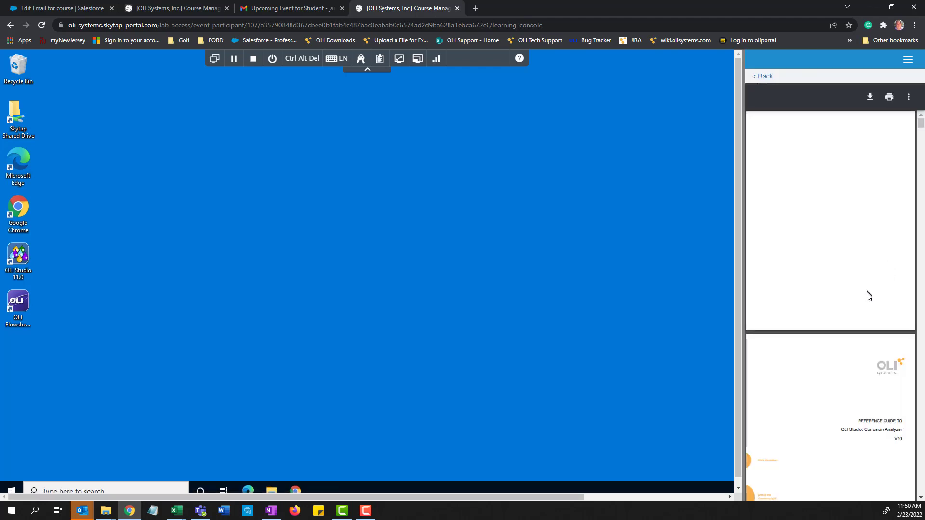
scroll("down", 3)
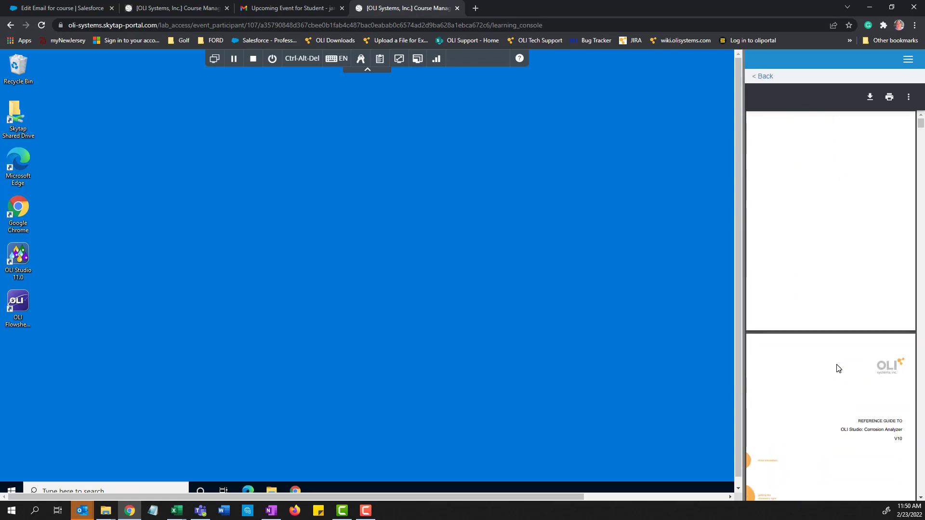
mouse_move(870, 96)
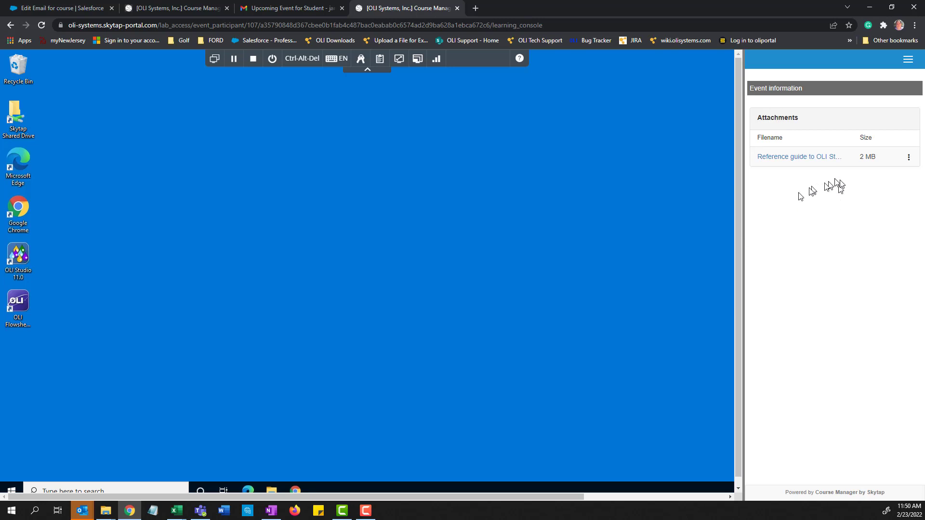
Show the File Drop panel with no files and 1 GB available, expanding its Actions list
left_click(907, 60)
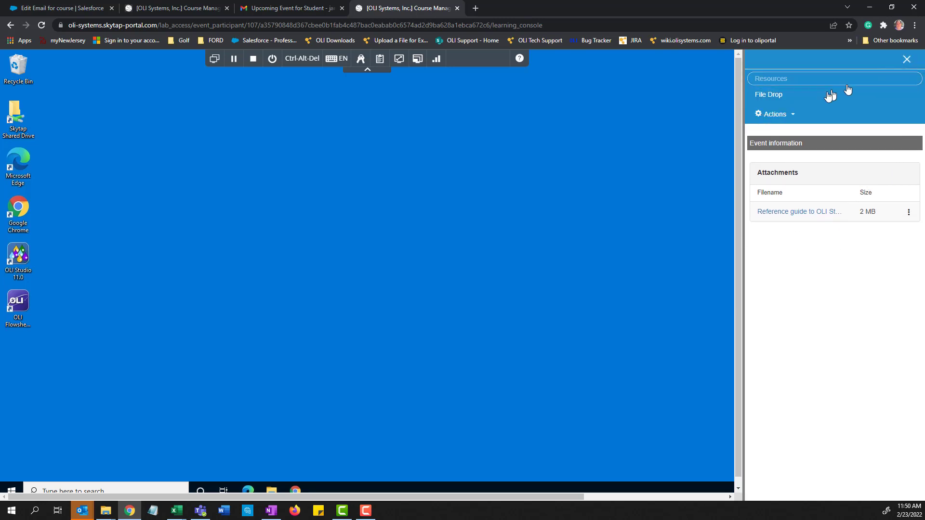
left_click(775, 113)
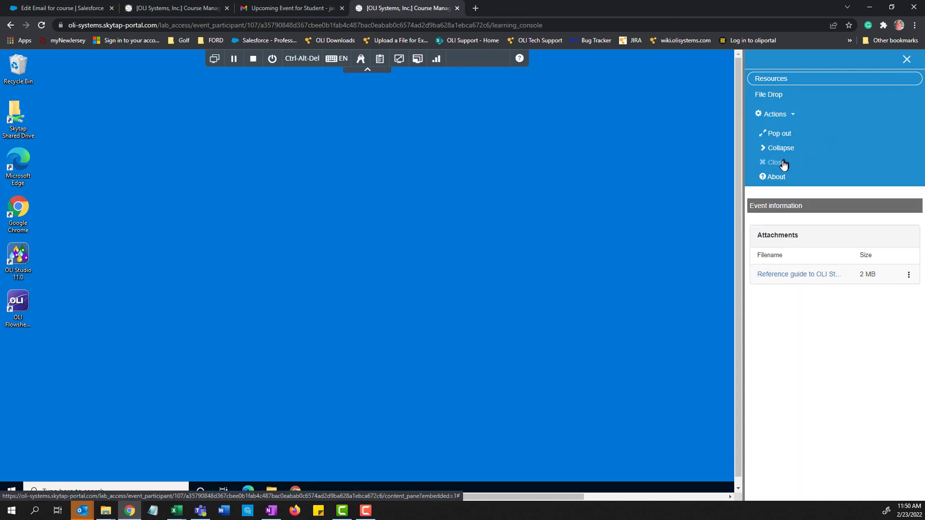
mouse_move(777, 152)
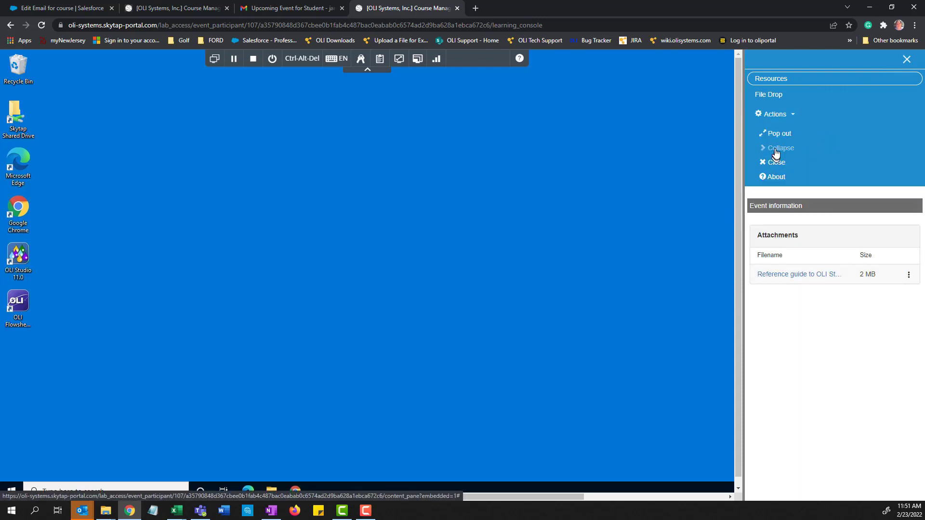
left_click(769, 94)
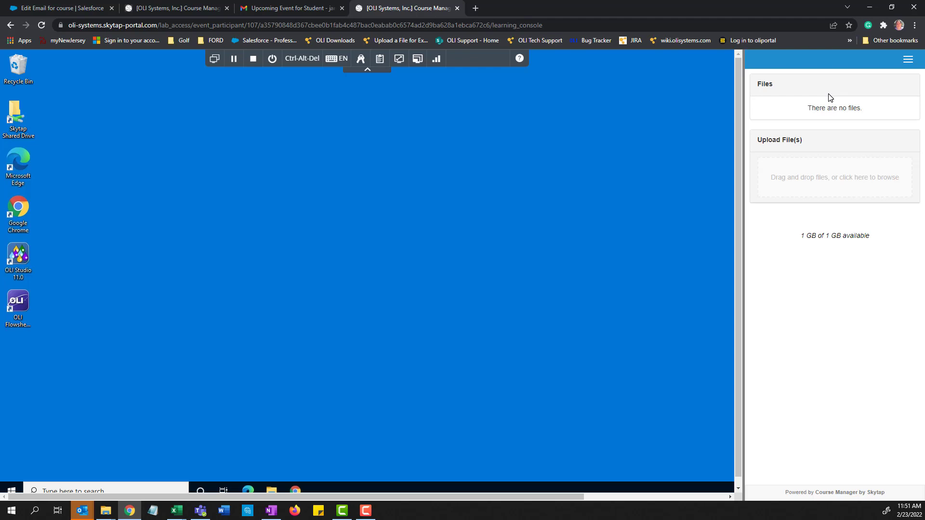
mouse_move(857, 118)
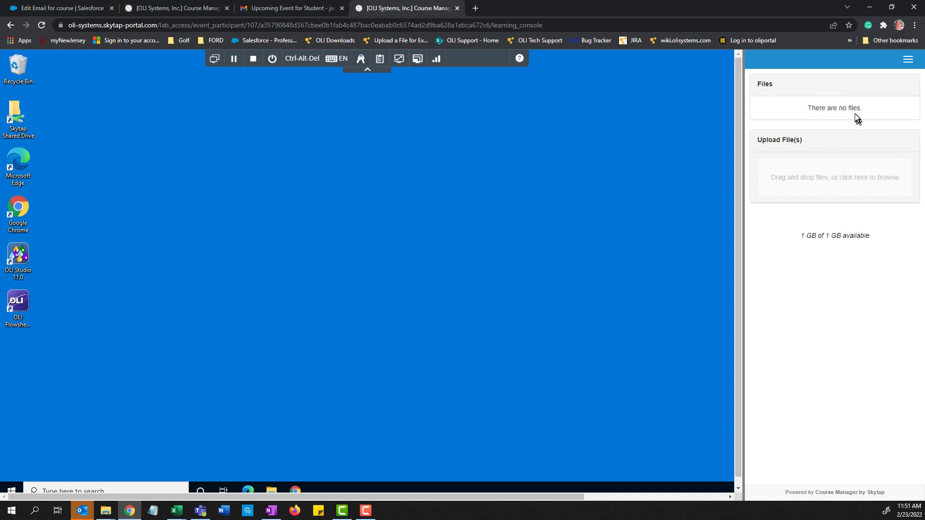
mouse_move(840, 179)
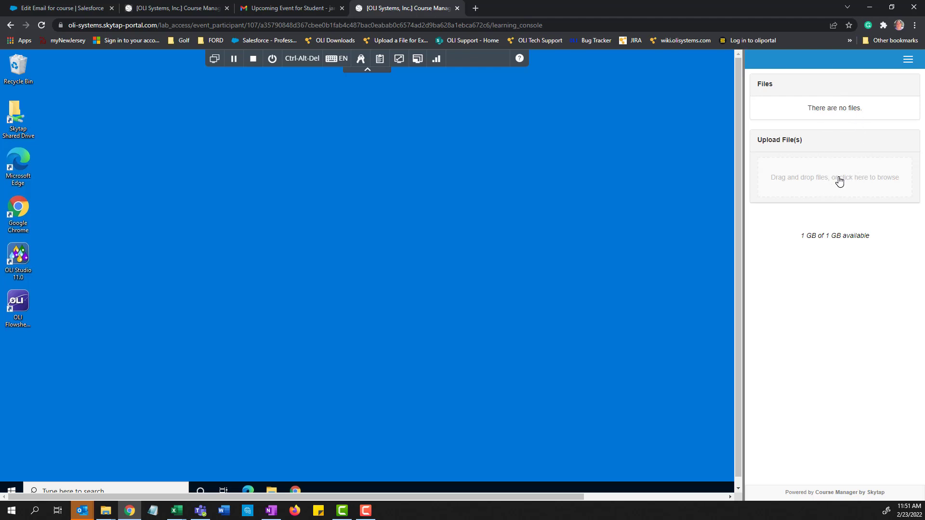
mouse_move(827, 192)
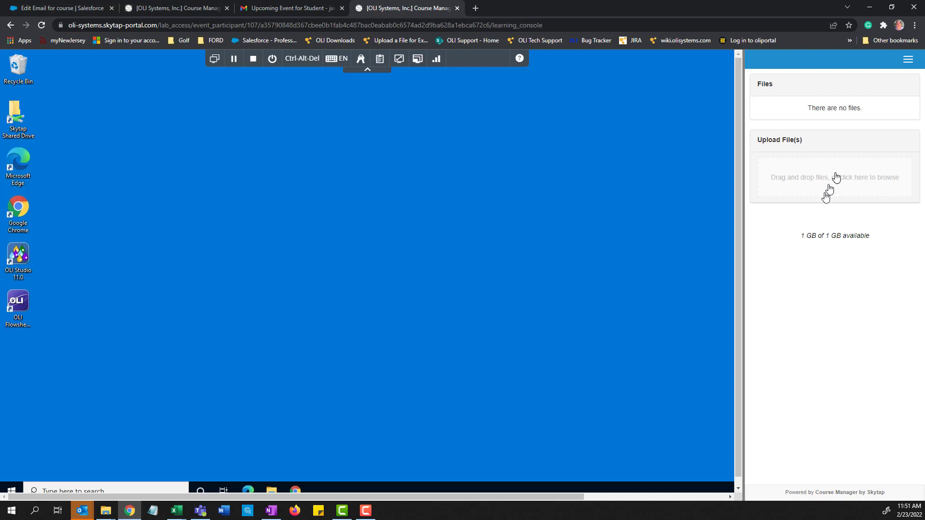
mouse_move(875, 101)
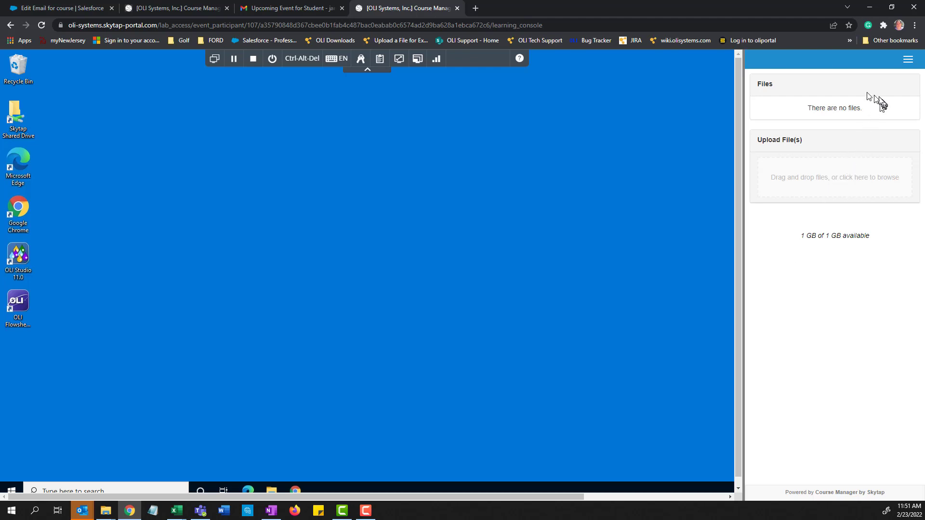
left_click(908, 60)
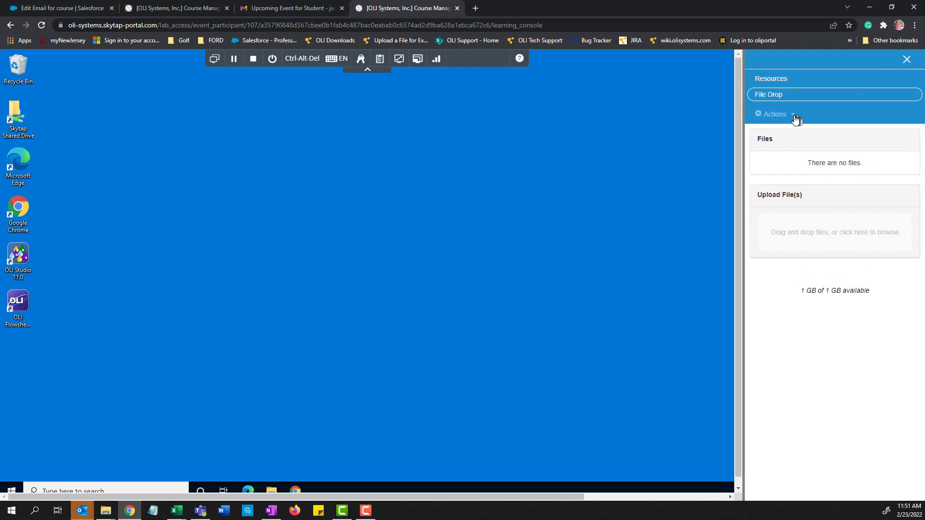
left_click(774, 113)
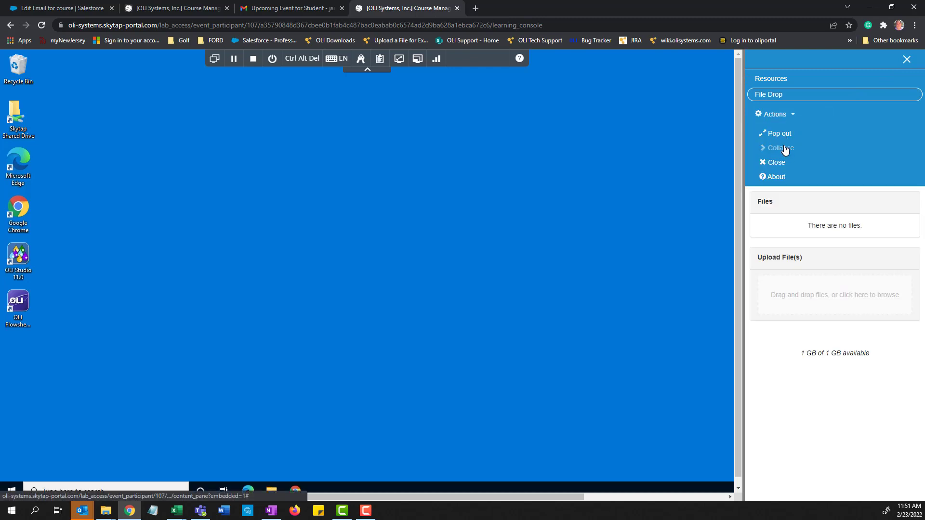
left_click(778, 148)
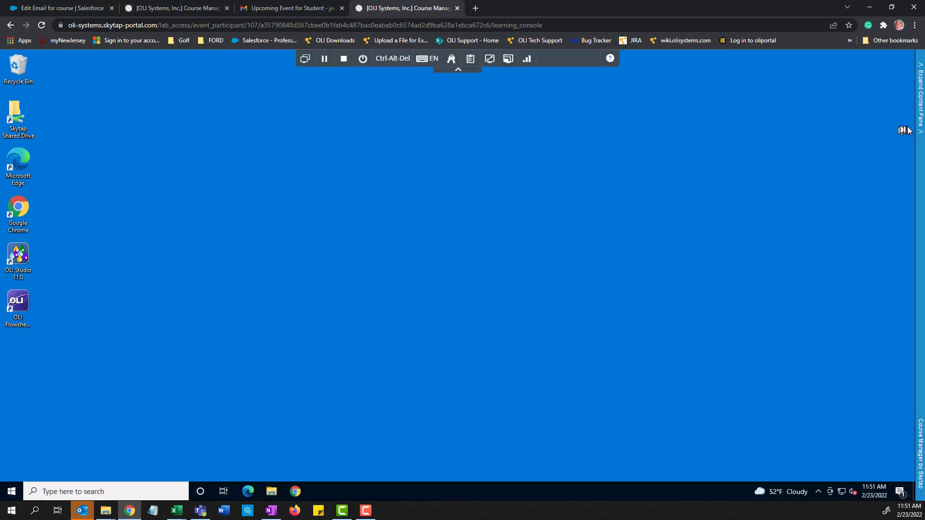
mouse_move(920, 138)
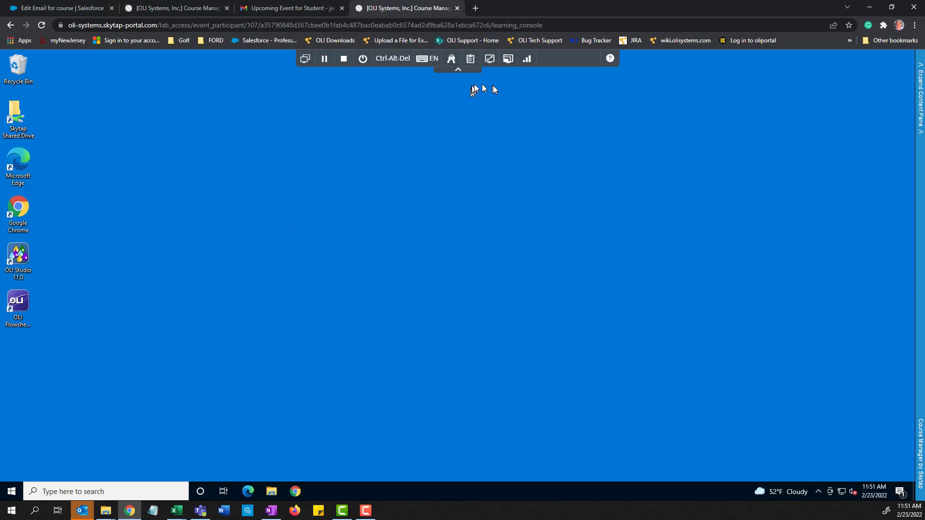
mouse_move(517, 92)
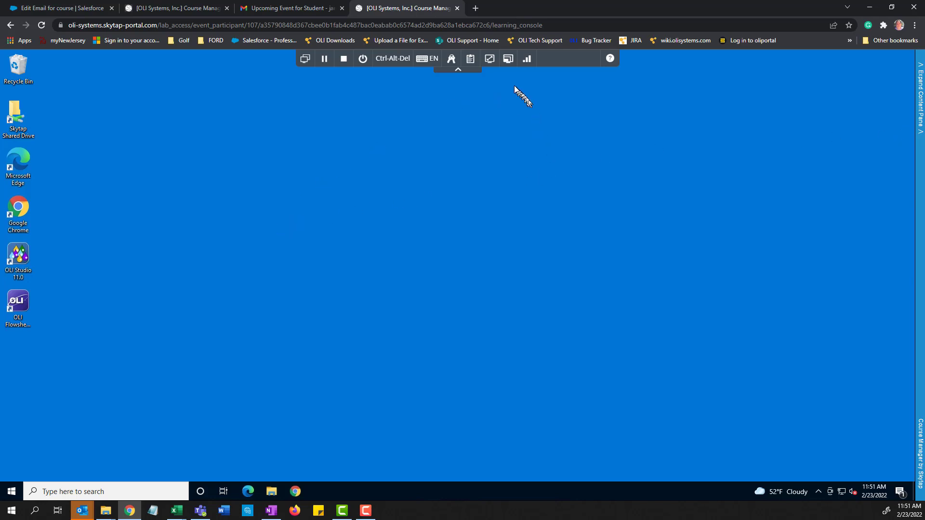
mouse_move(488, 58)
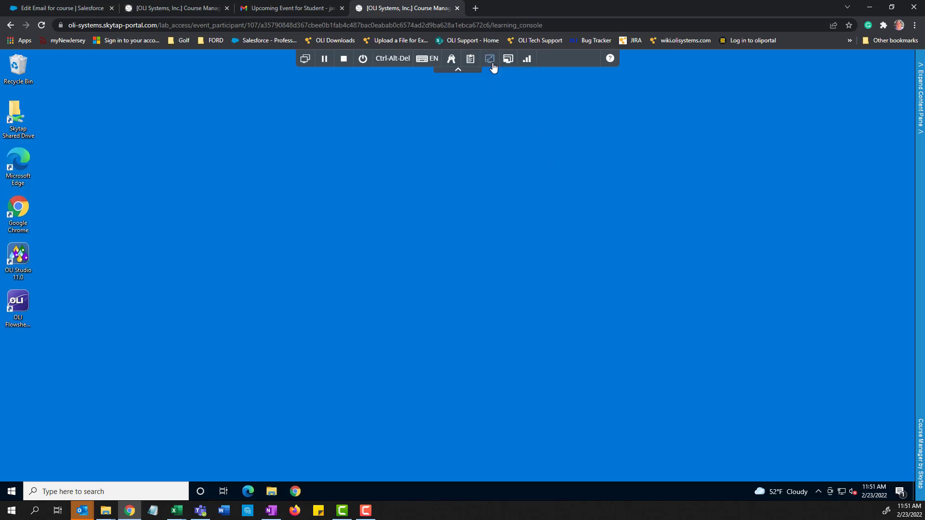
mouse_move(623, 152)
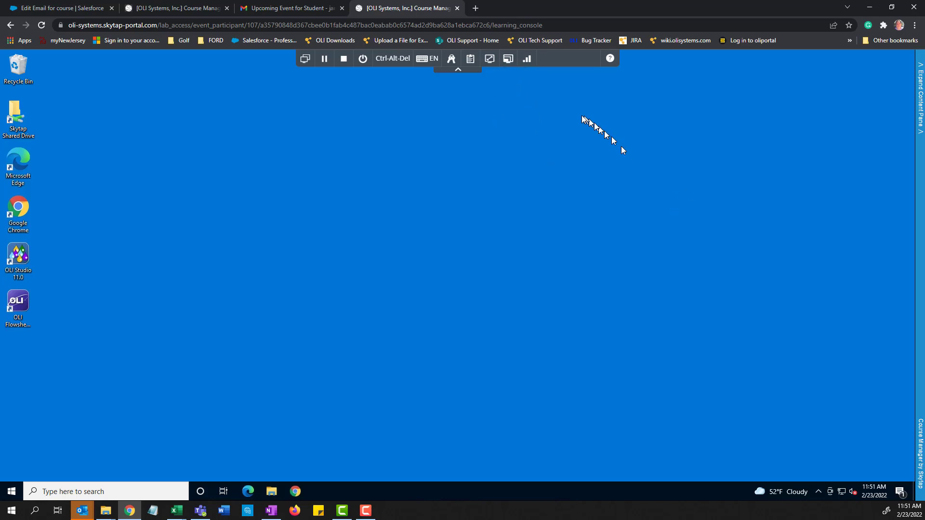
left_click(508, 58)
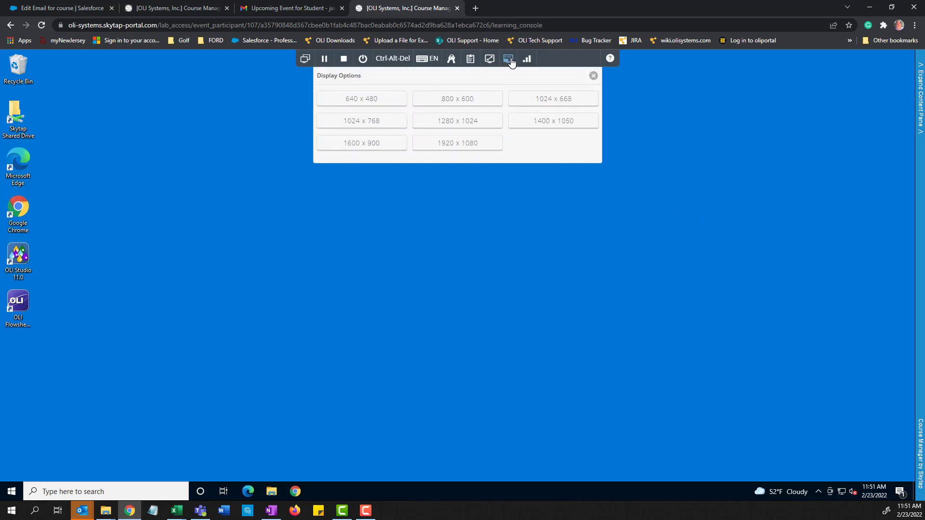
mouse_move(374, 110)
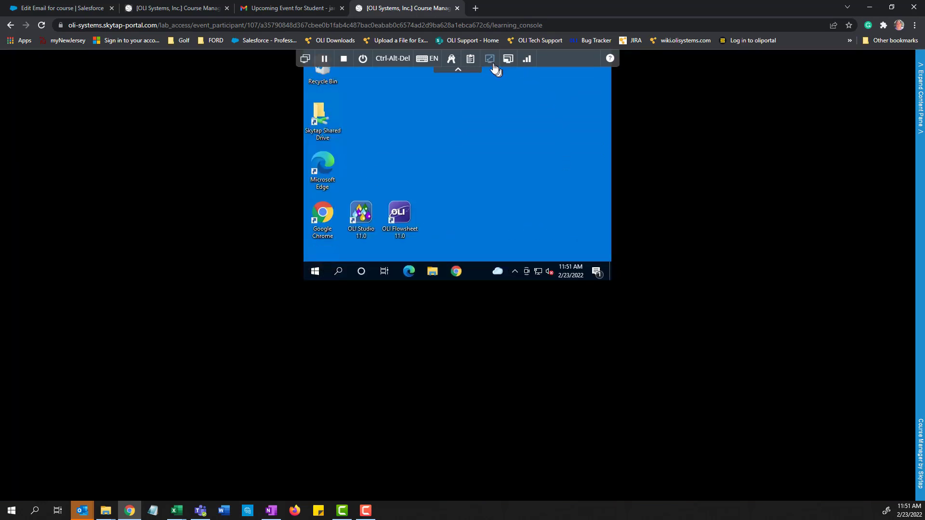
left_click(507, 57)
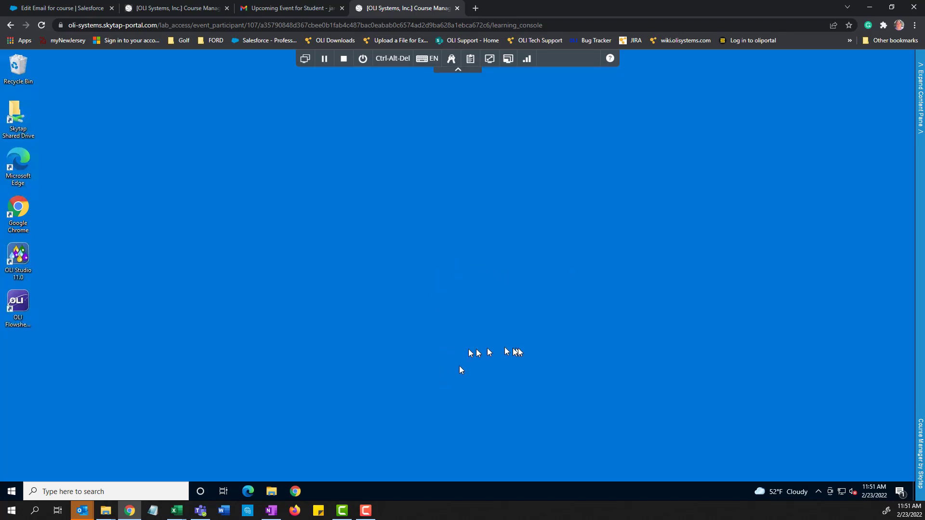
mouse_move(248, 491)
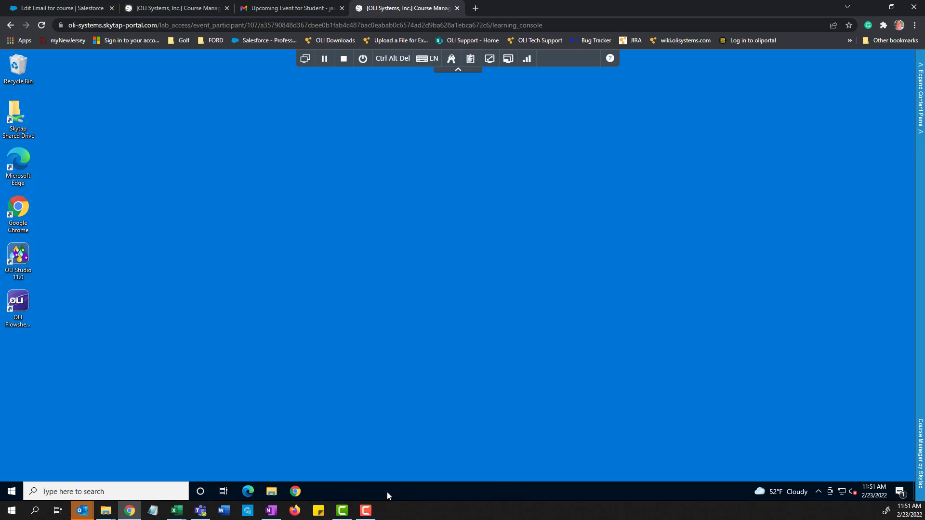
mouse_move(17, 256)
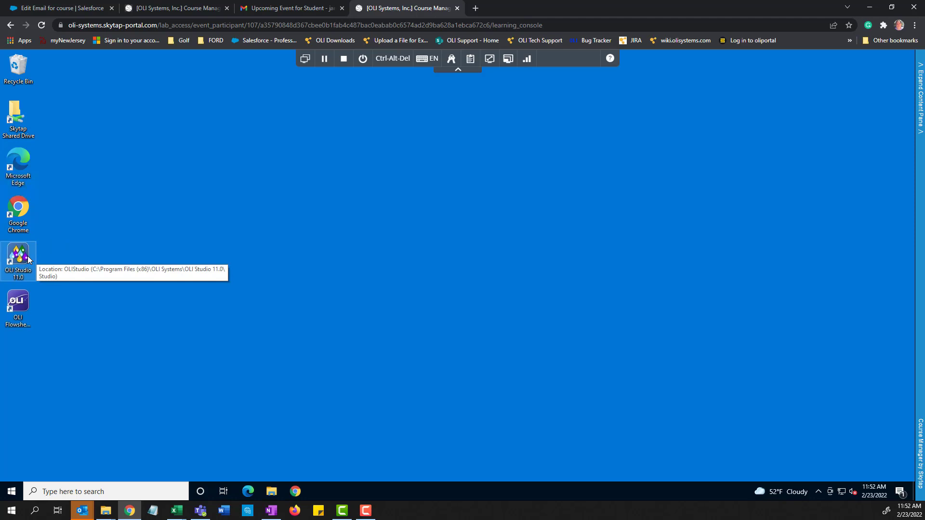
mouse_move(47, 287)
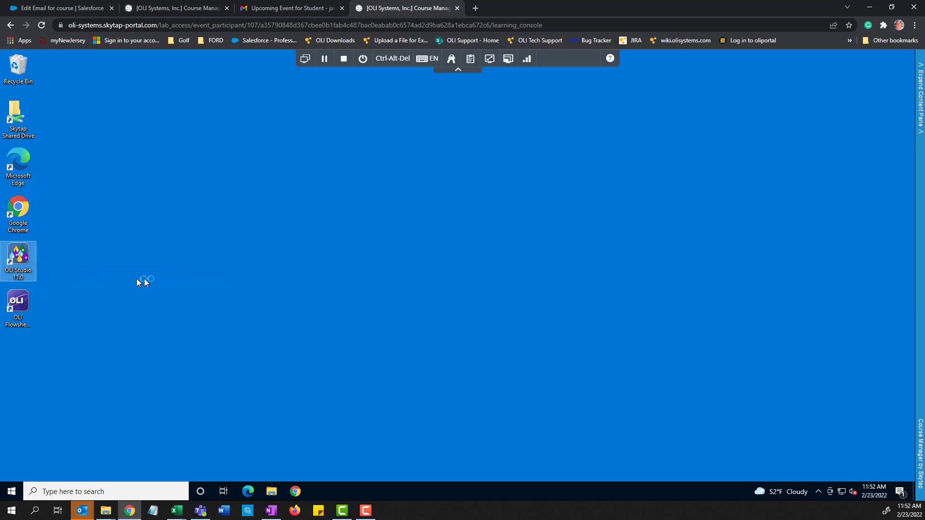
double_click(17, 256)
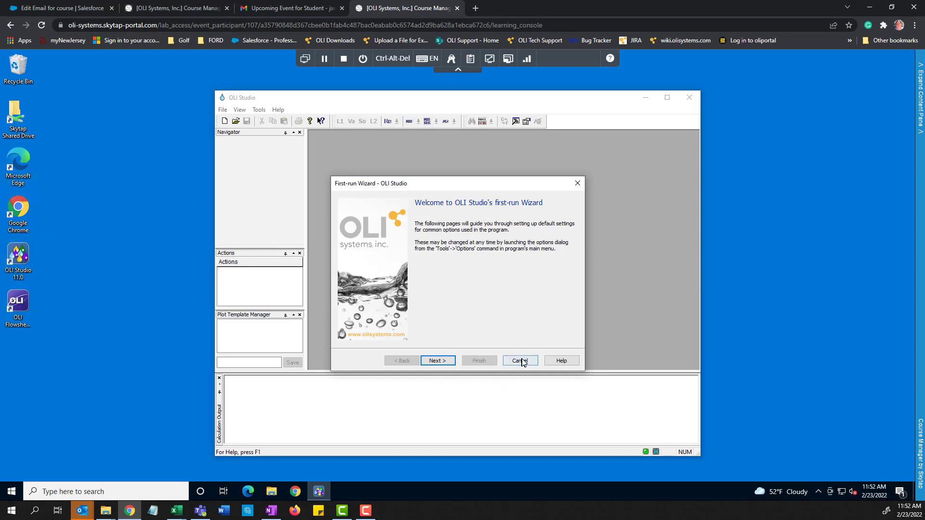
left_click(519, 360)
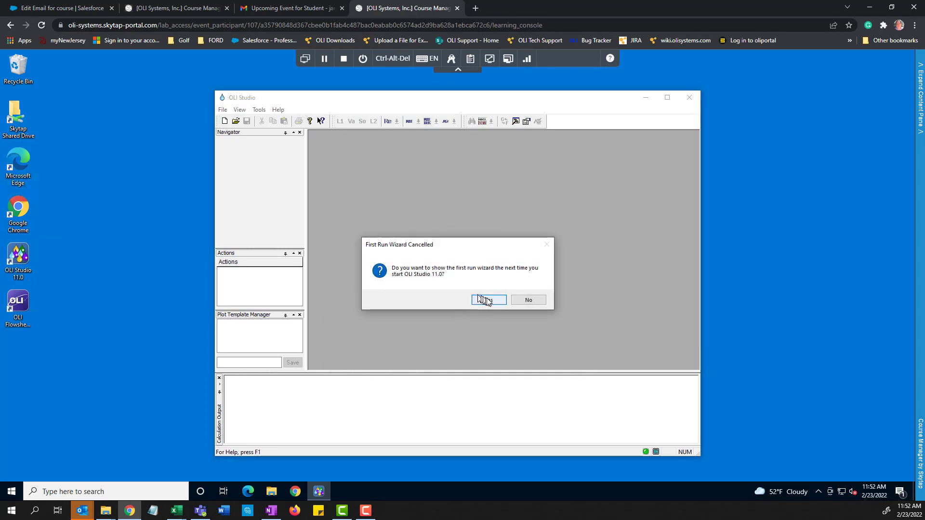
left_click(489, 300)
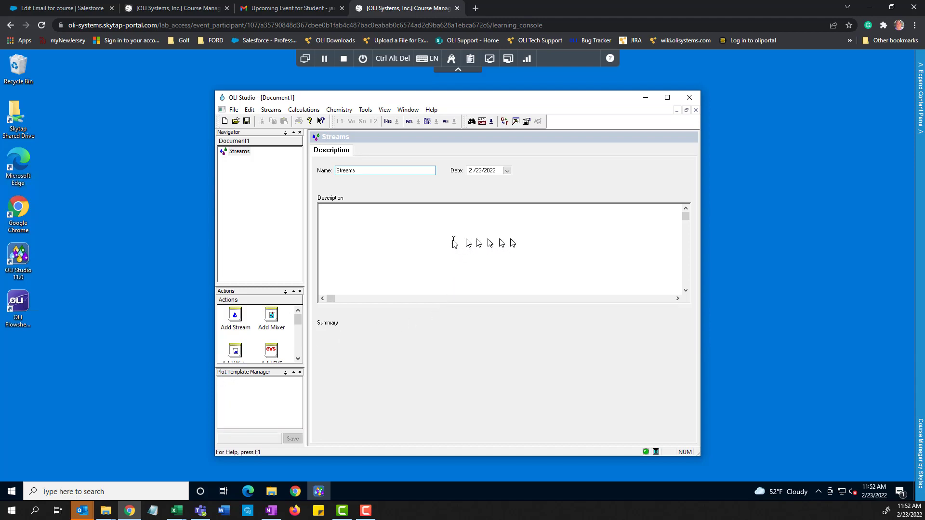
mouse_move(711, 275)
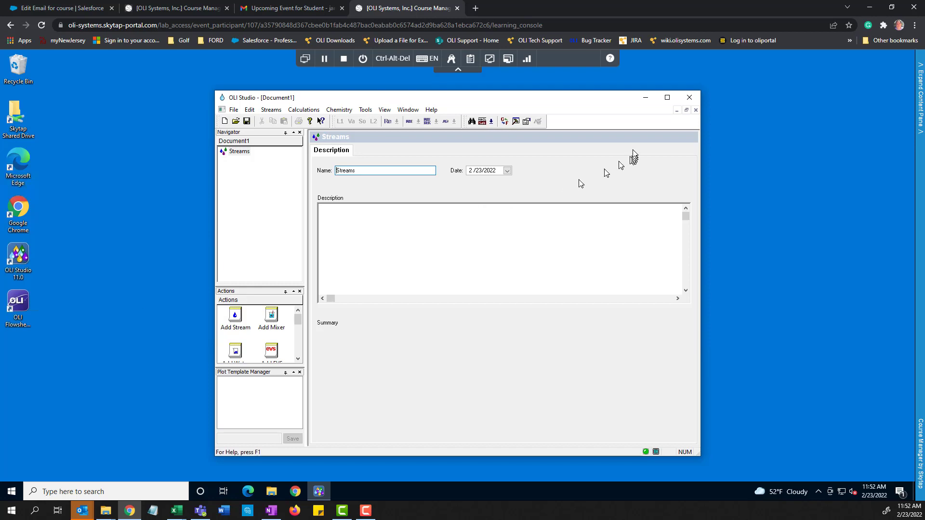
mouse_move(689, 98)
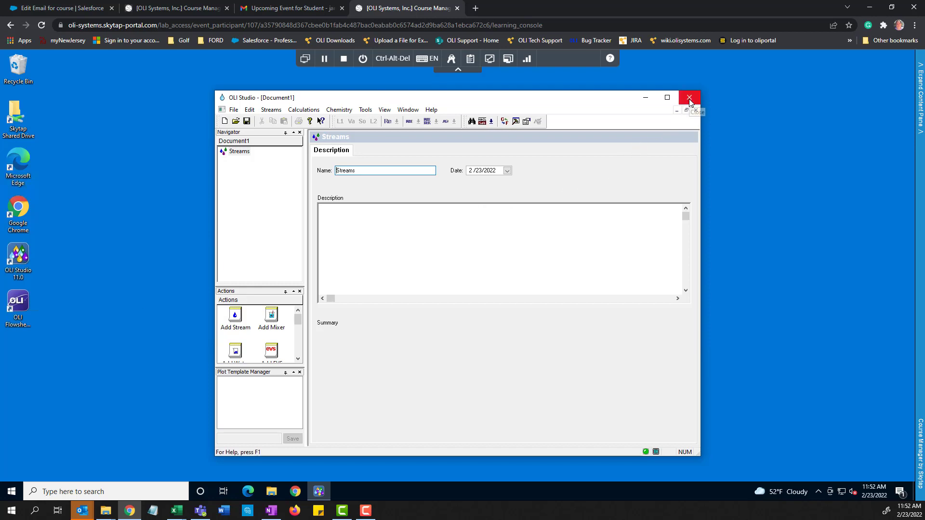
left_click(689, 97)
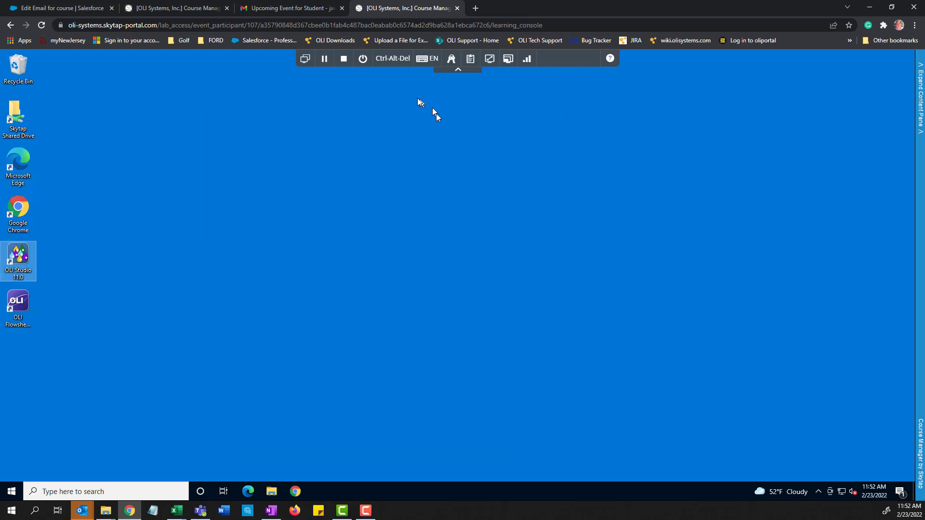
mouse_move(362, 57)
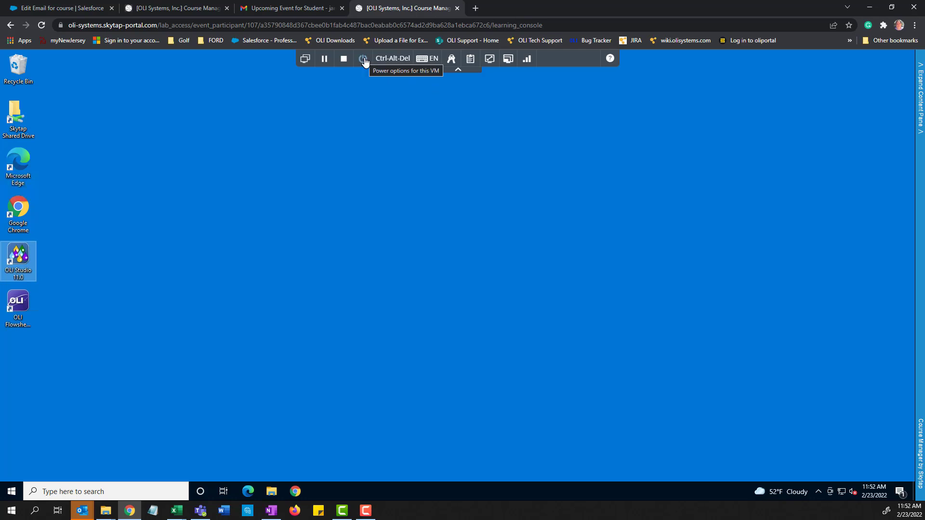
Reveal the VM power options listing Shut down, Reset and Power off
left_click(363, 58)
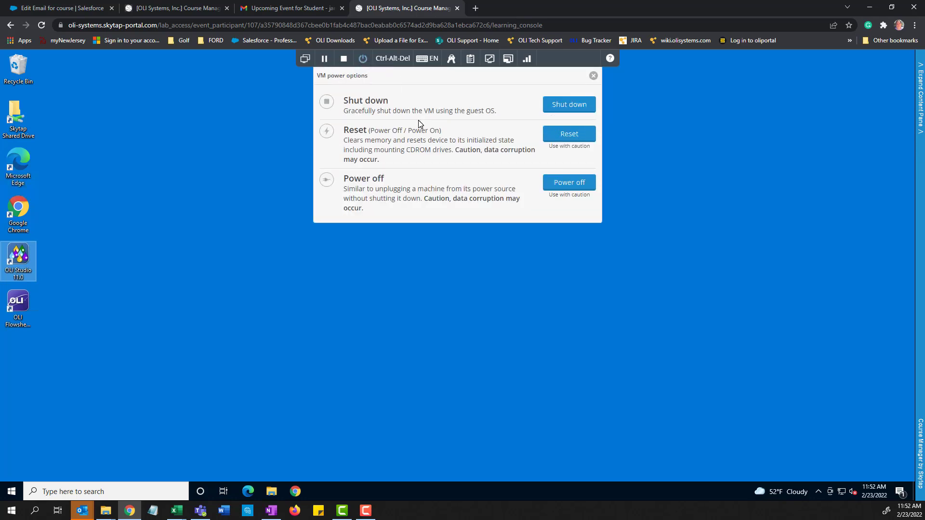
mouse_move(424, 117)
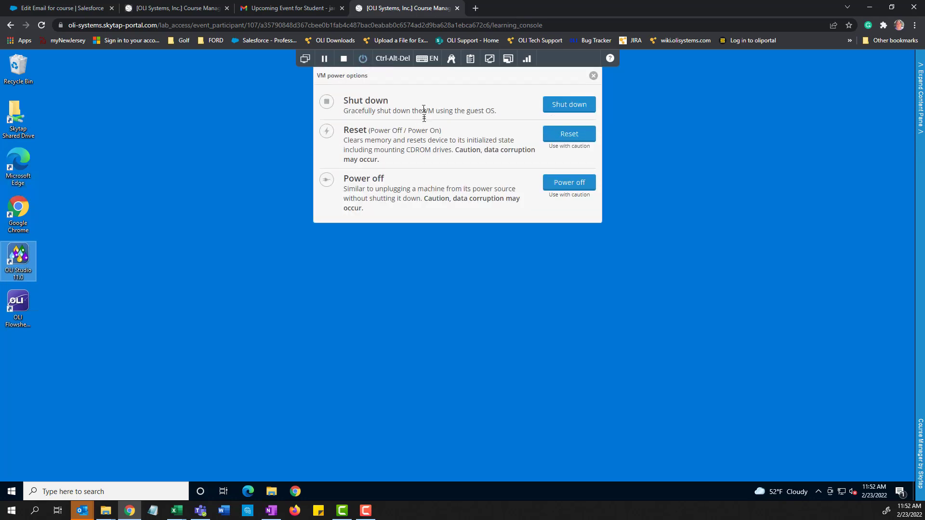
mouse_move(497, 216)
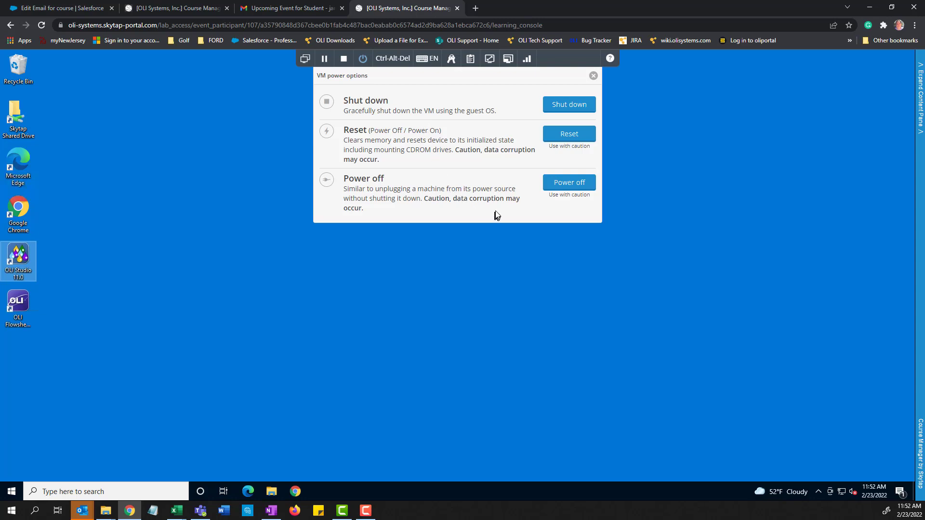
mouse_move(501, 195)
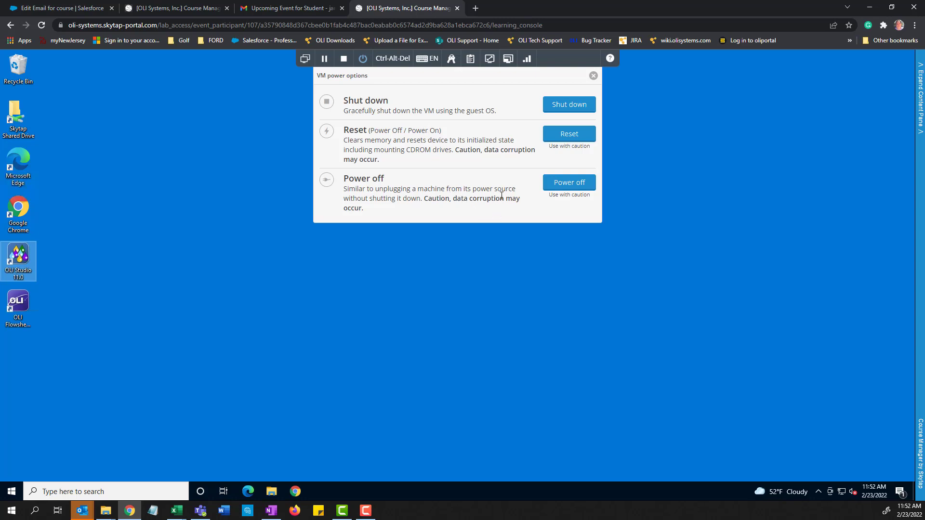
left_click(594, 75)
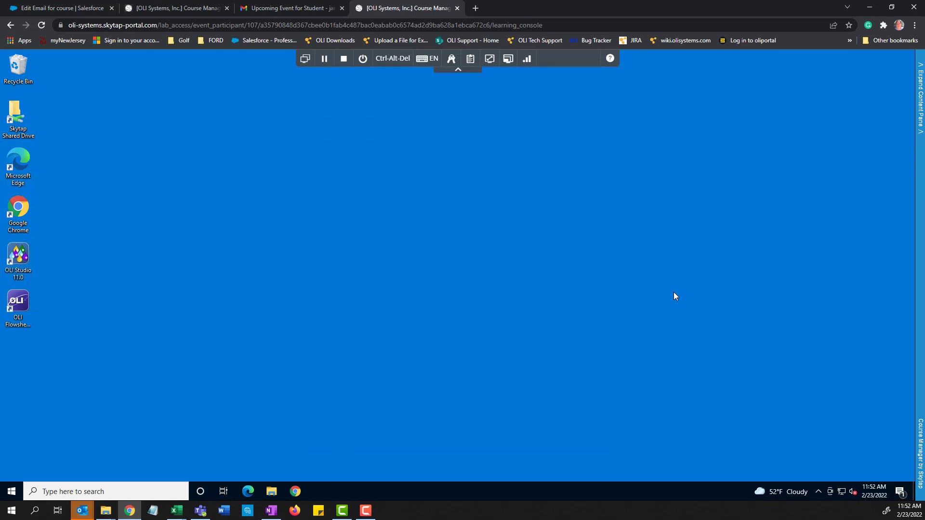
mouse_move(613, 263)
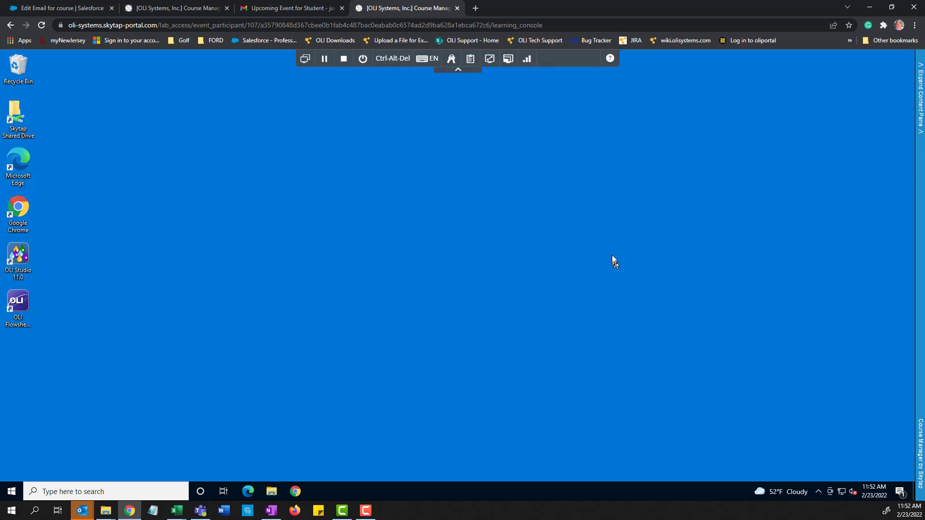
mouse_move(417, 138)
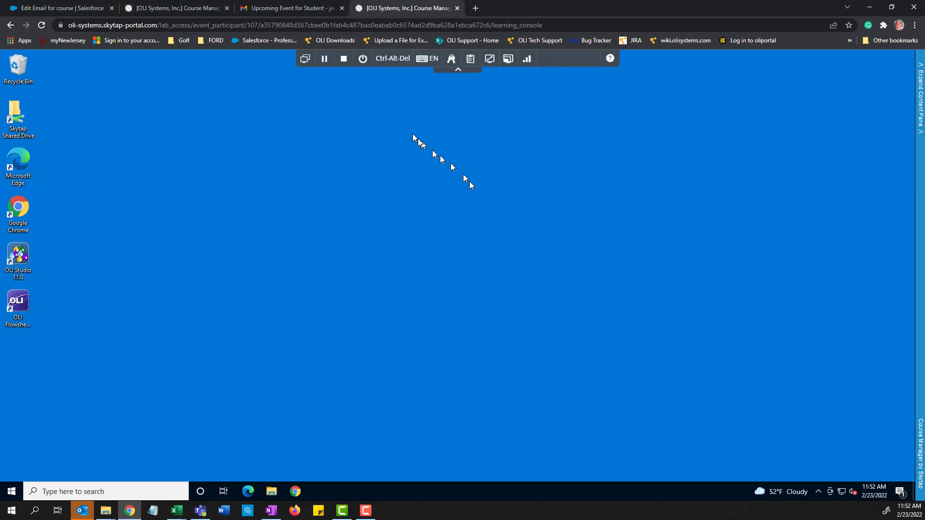
mouse_move(324, 57)
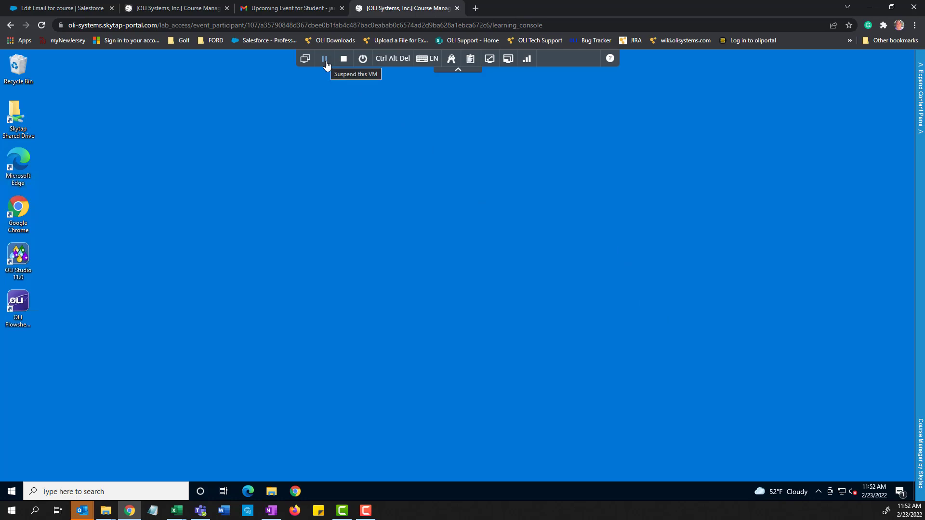
mouse_move(590, 267)
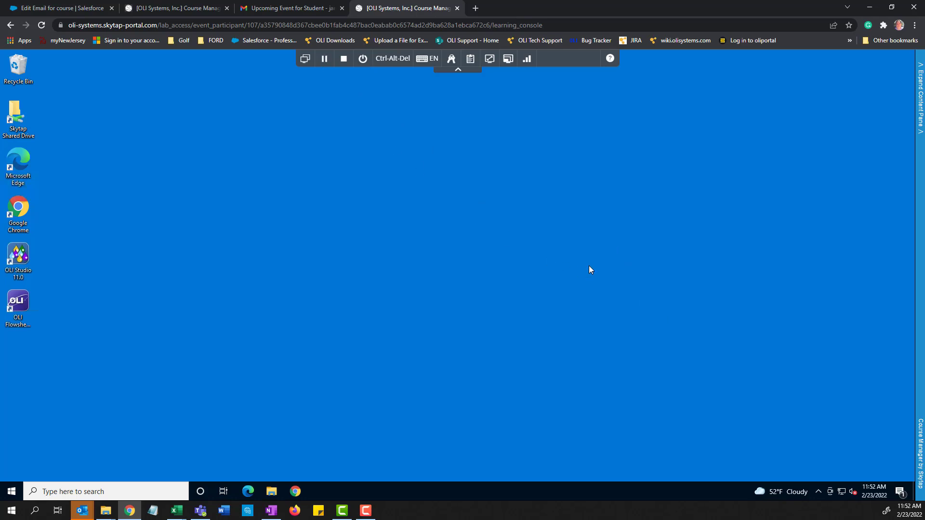
mouse_move(503, 243)
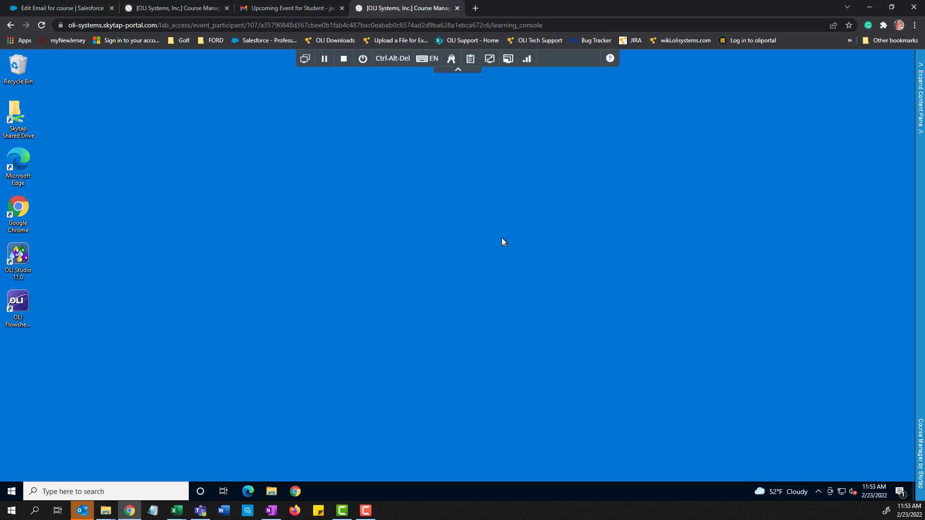
mouse_move(23, 207)
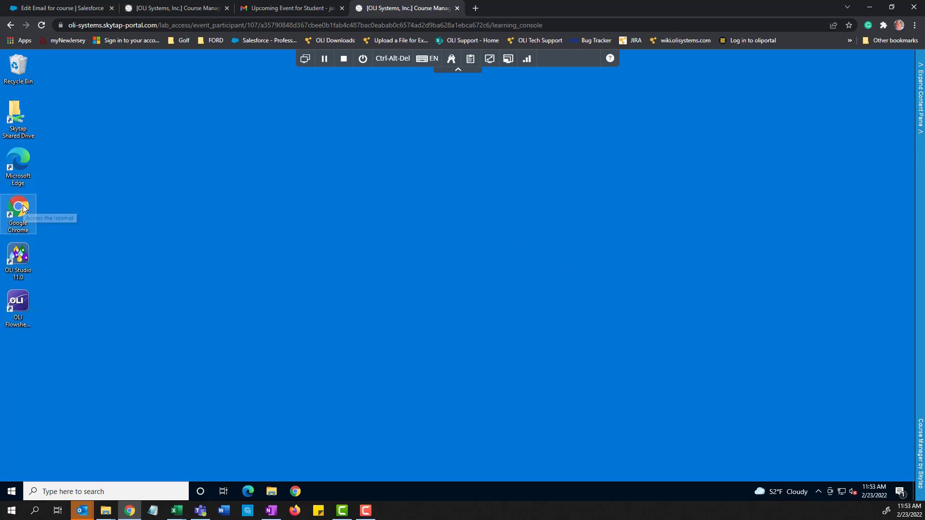
mouse_move(24, 210)
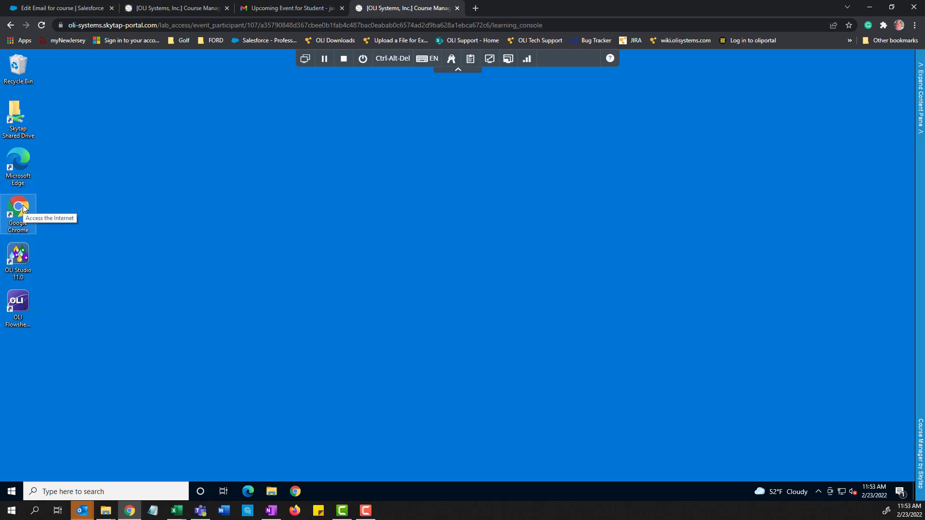
mouse_move(57, 208)
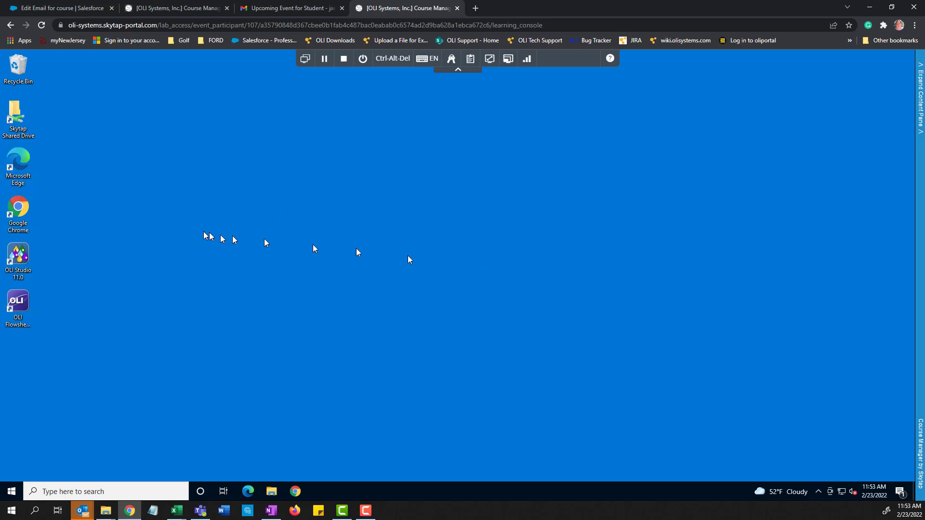
mouse_move(20, 209)
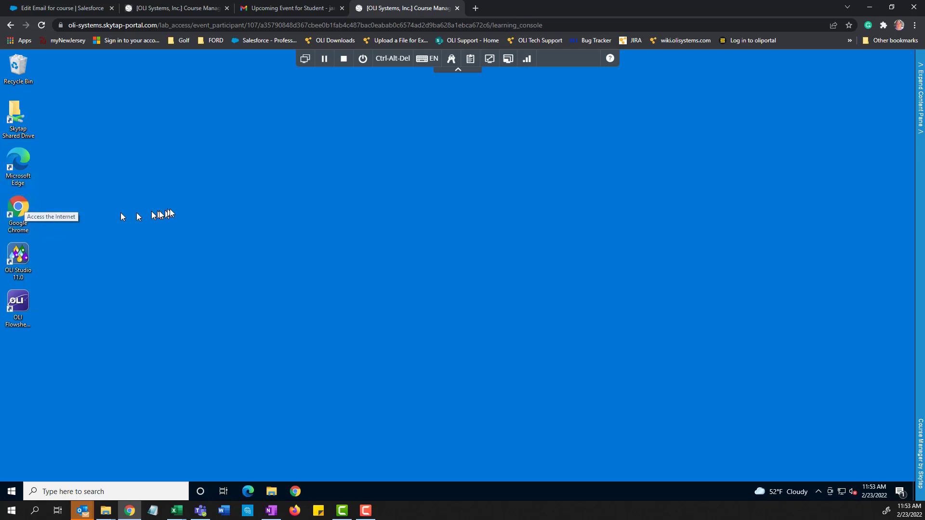
mouse_move(551, 321)
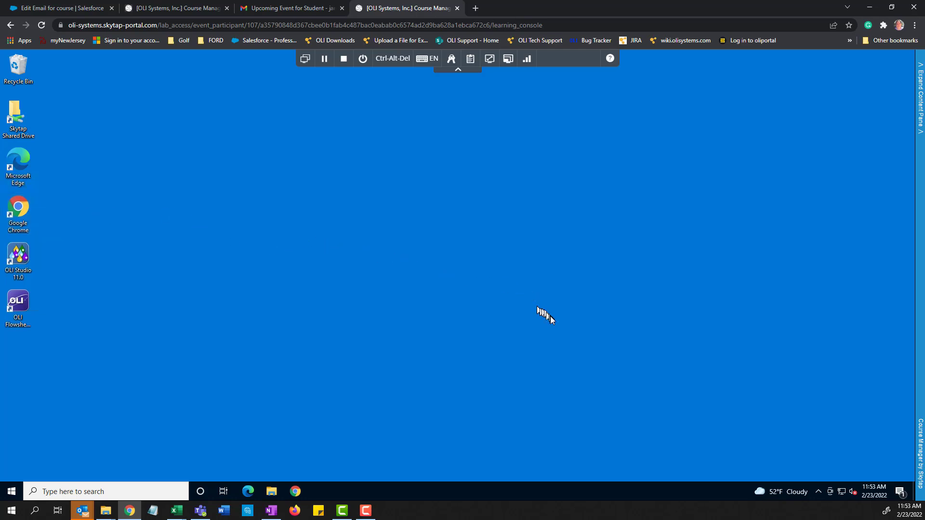
mouse_move(489, 249)
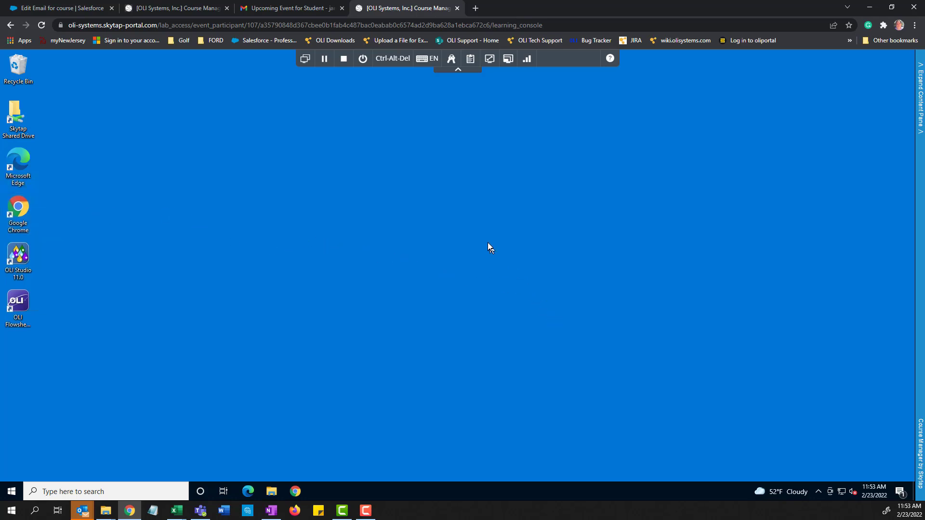
mouse_move(260, 218)
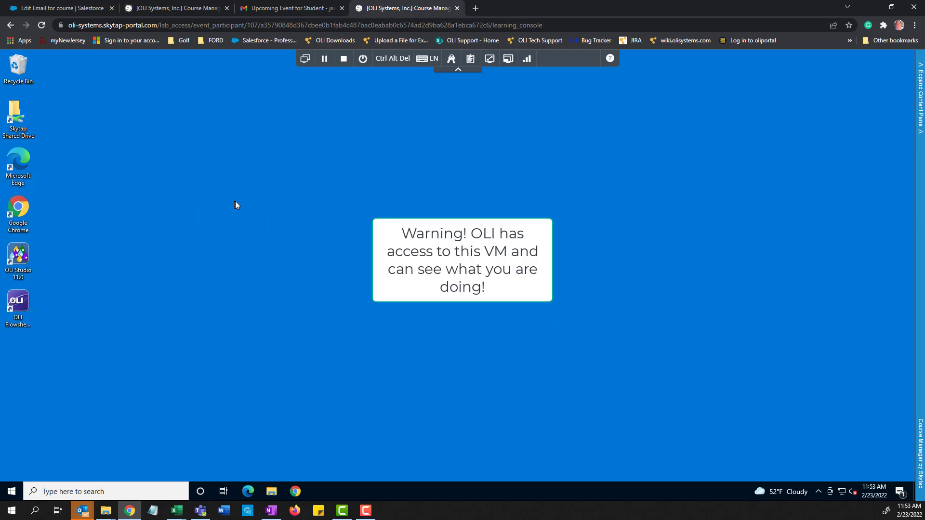
mouse_move(501, 316)
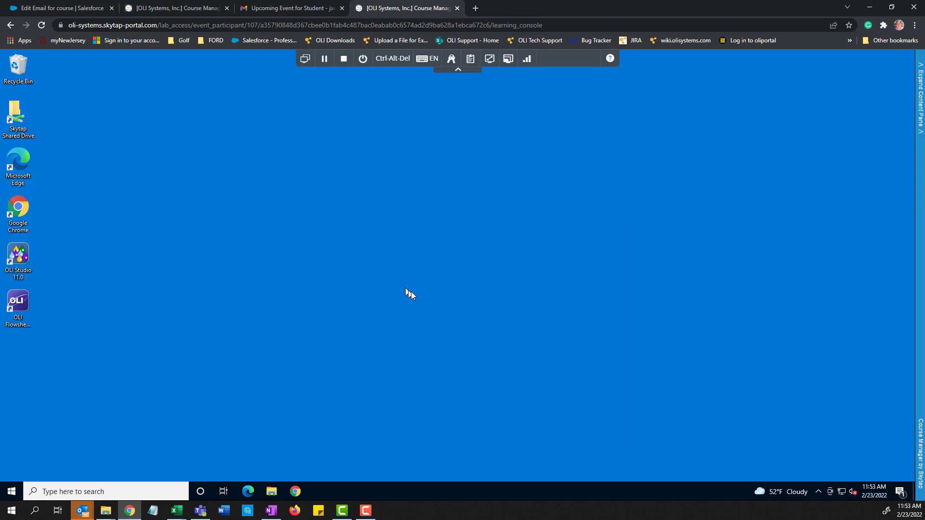
mouse_move(457, 297)
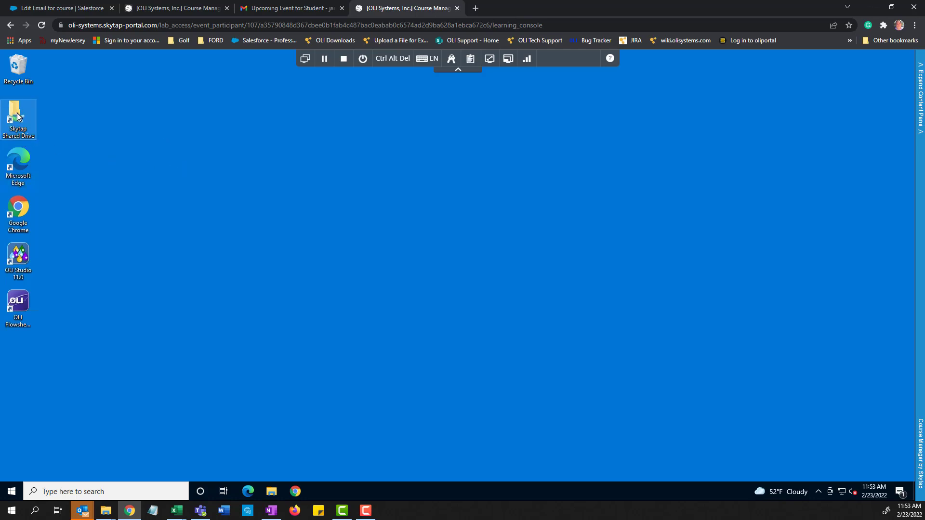
mouse_move(71, 133)
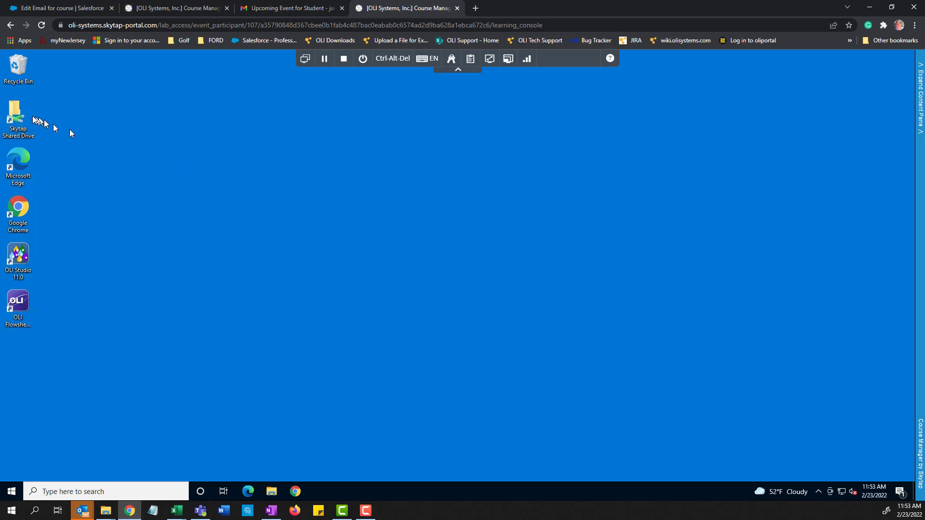
Browse the Skytap Shared Drive folder containing the compressed Exercise files archive
double_click(19, 114)
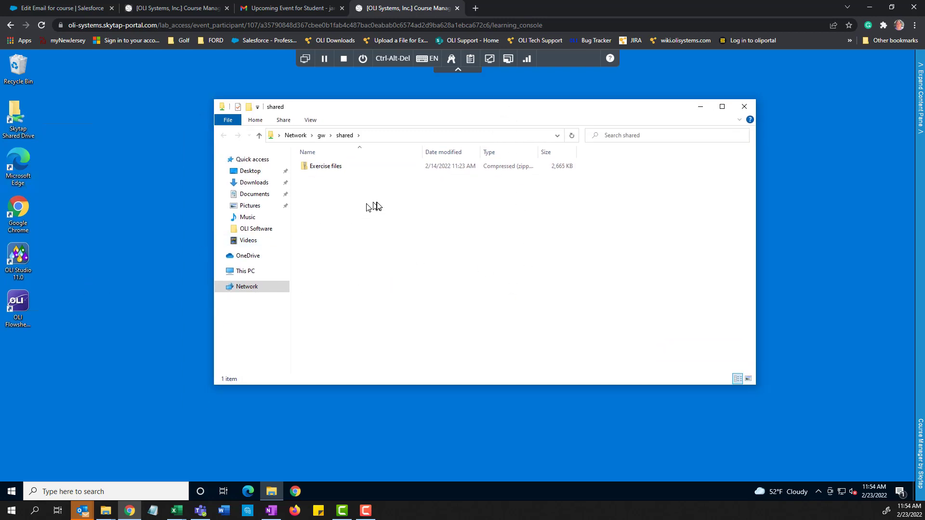
mouse_move(374, 265)
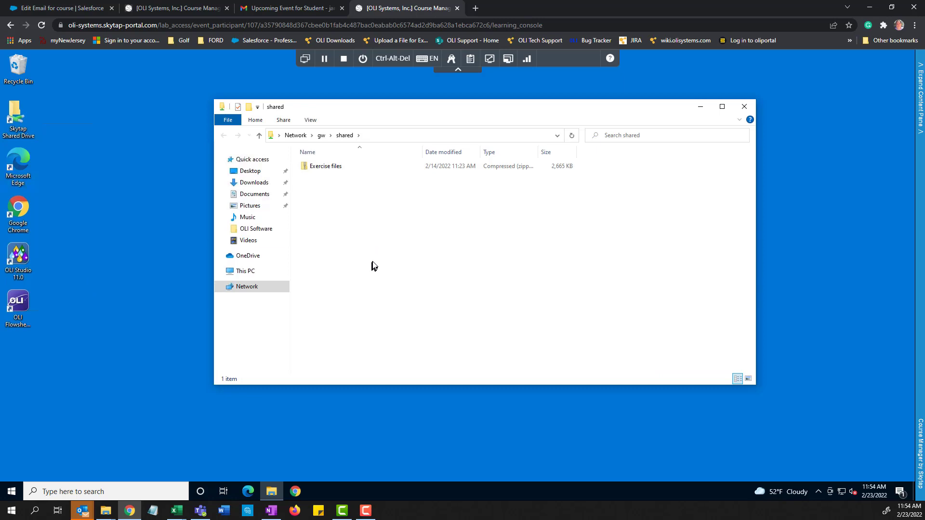
mouse_move(385, 221)
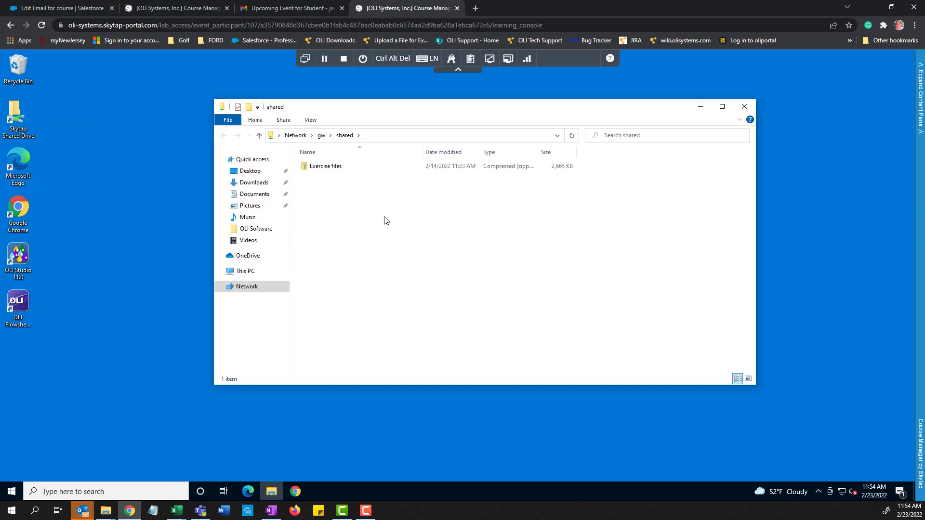
mouse_move(349, 227)
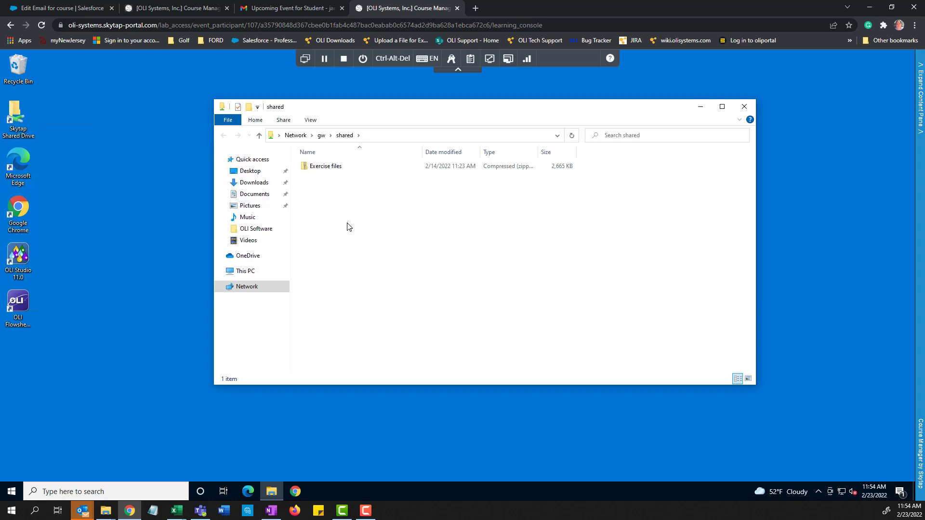
mouse_move(328, 212)
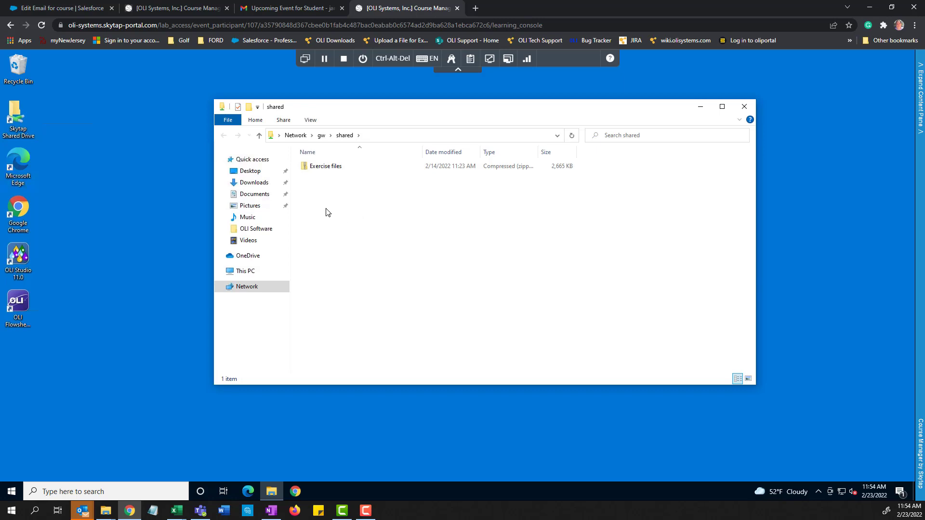
mouse_move(329, 256)
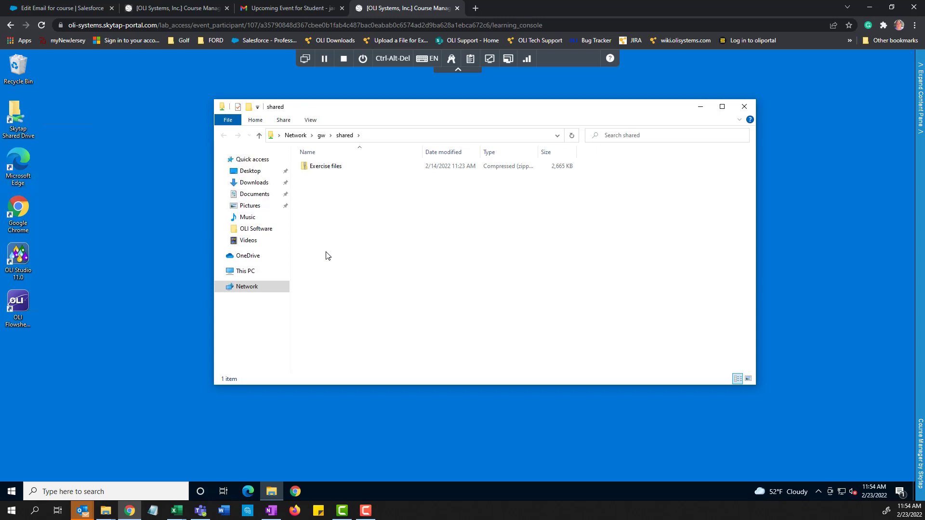
mouse_move(353, 251)
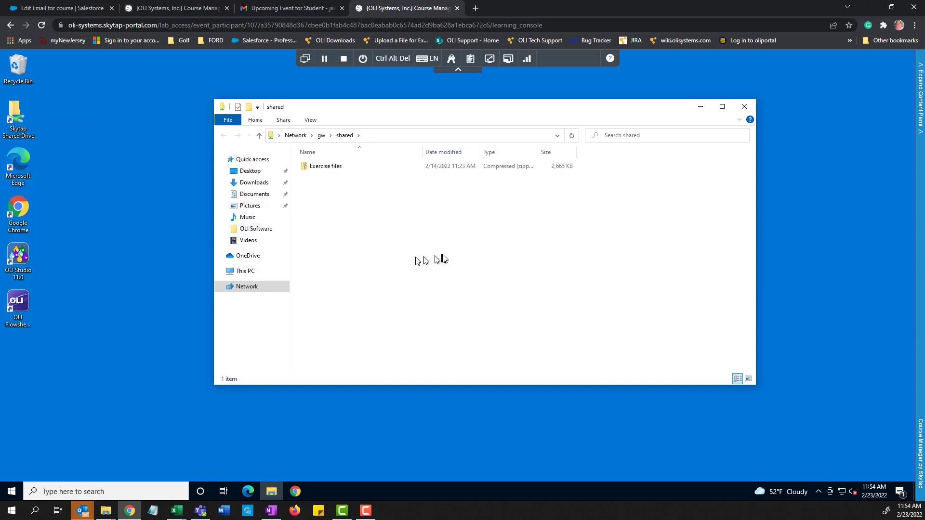
mouse_move(445, 258)
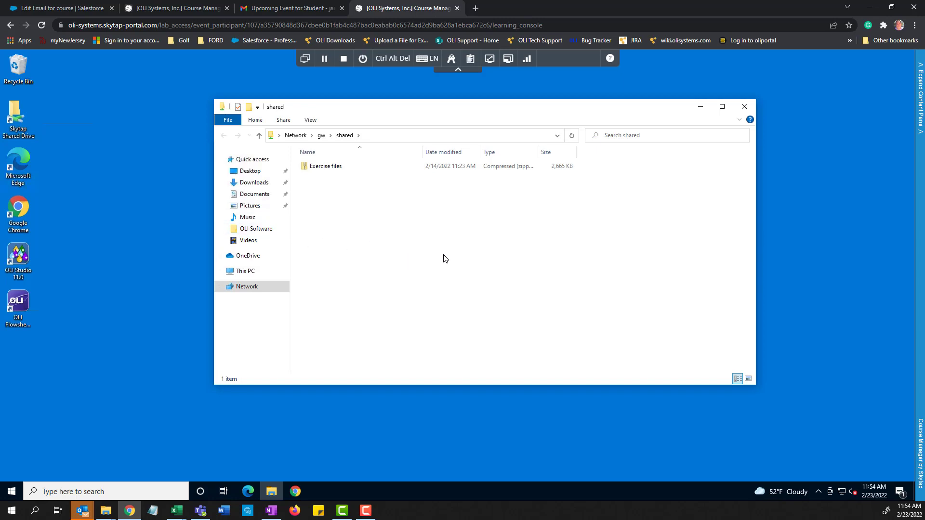
mouse_move(441, 254)
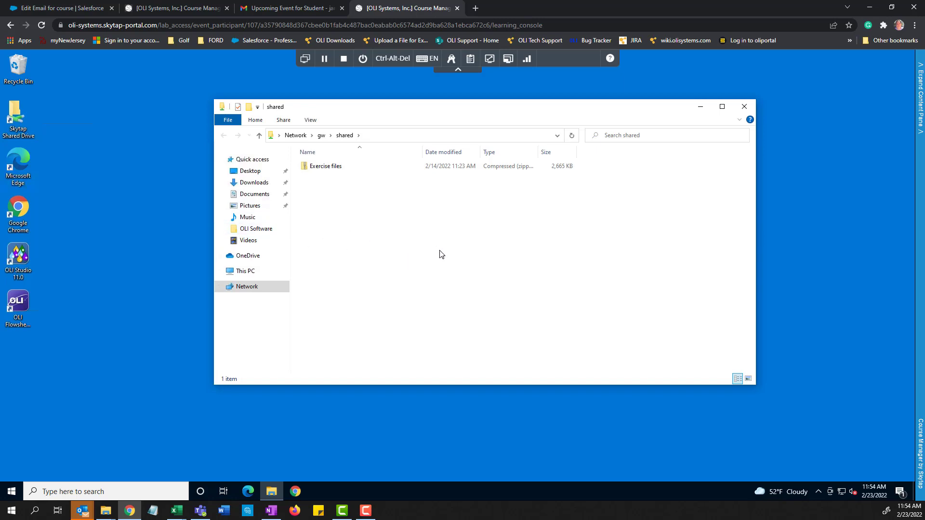
mouse_move(739, 112)
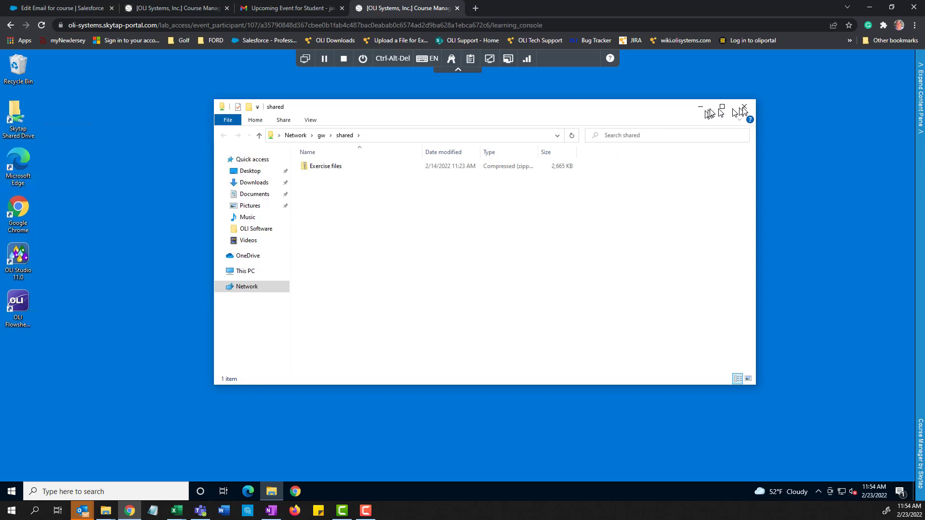
Close the shared folder and gracefully shut down the Student Desktop via Shut down
left_click(744, 107)
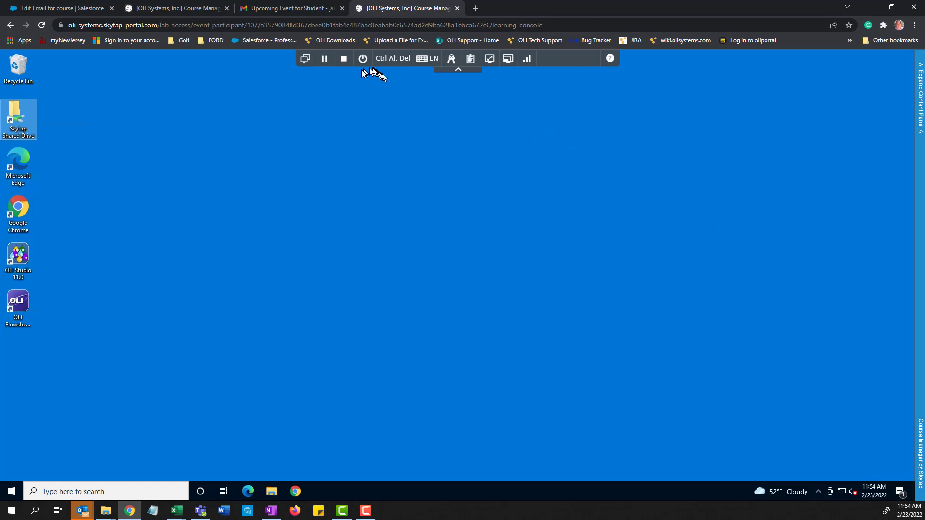
left_click(362, 57)
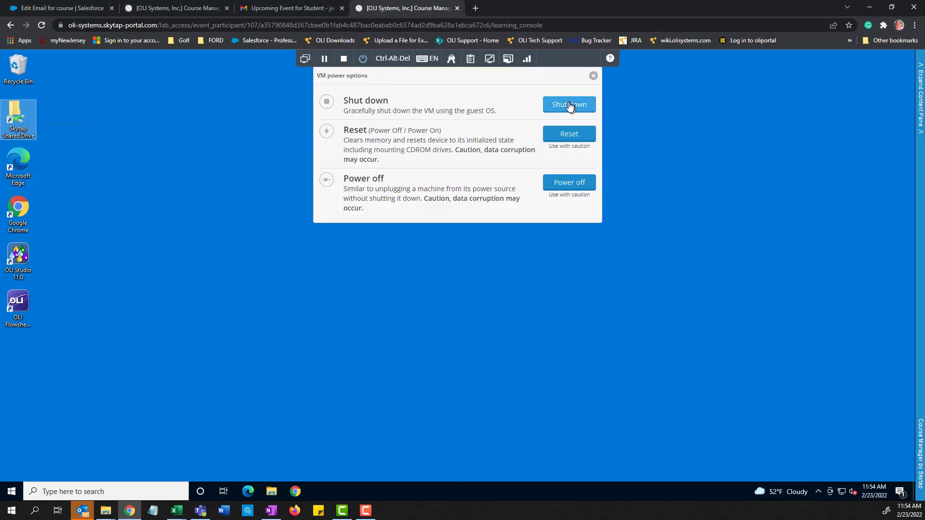
mouse_move(572, 107)
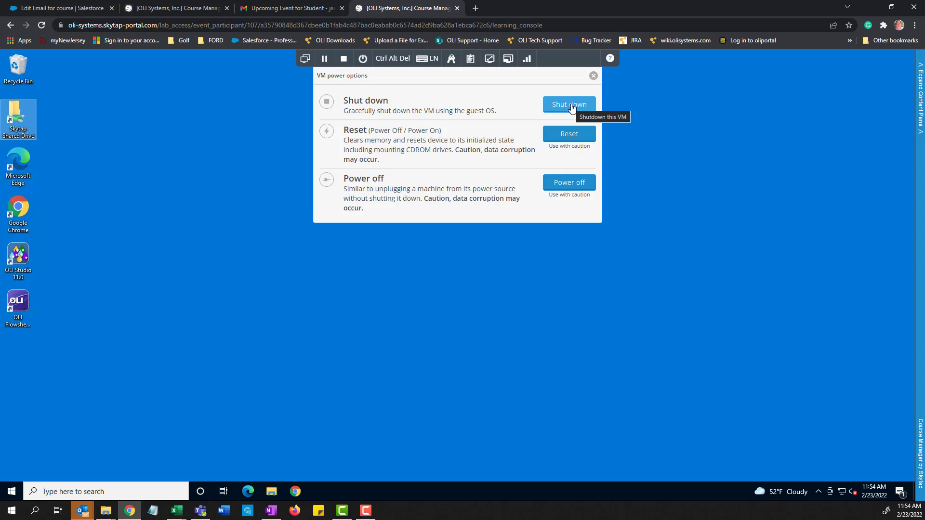
left_click(569, 104)
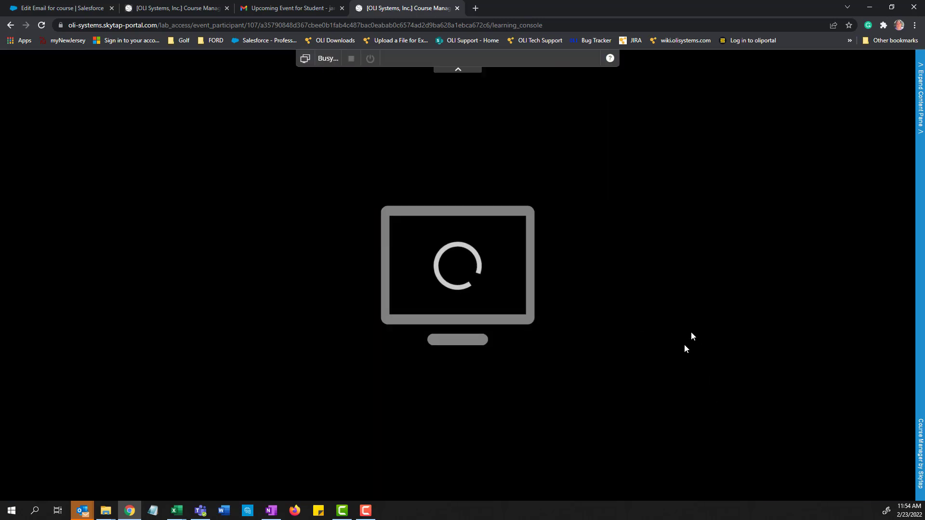